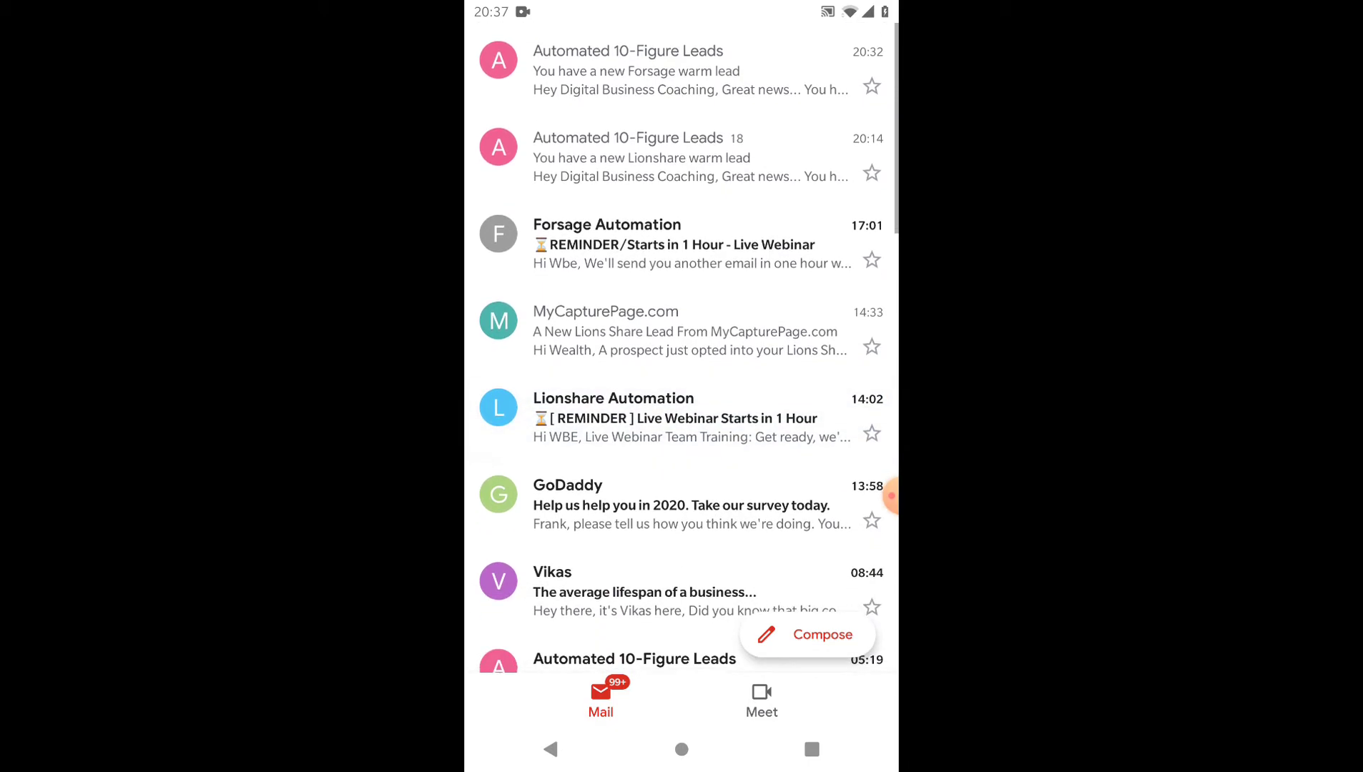
Scroll down through the Gmail inbox of lead notification emails
{"action": "scroll", "scroll_direction": "down", "scroll_amount": 3}
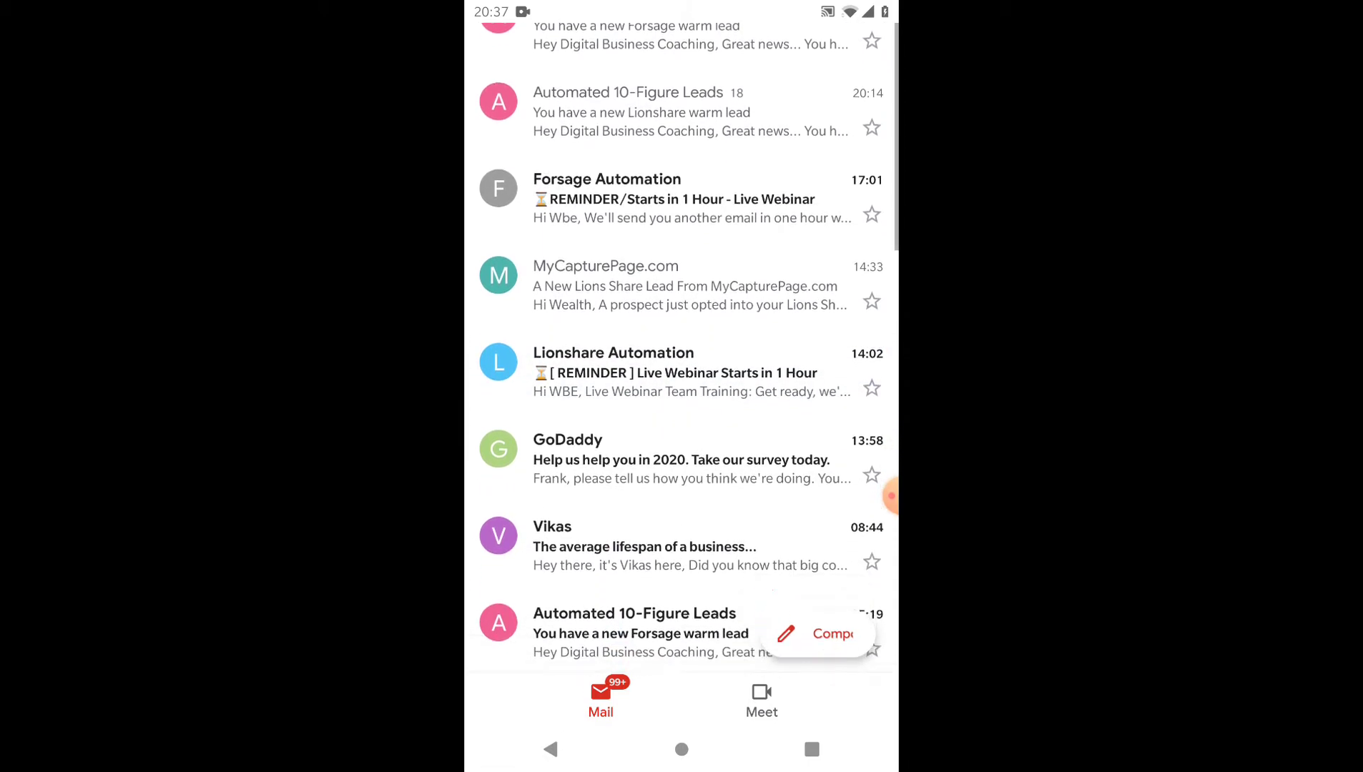
{"action": "scroll", "scroll_direction": "down", "scroll_amount": 3}
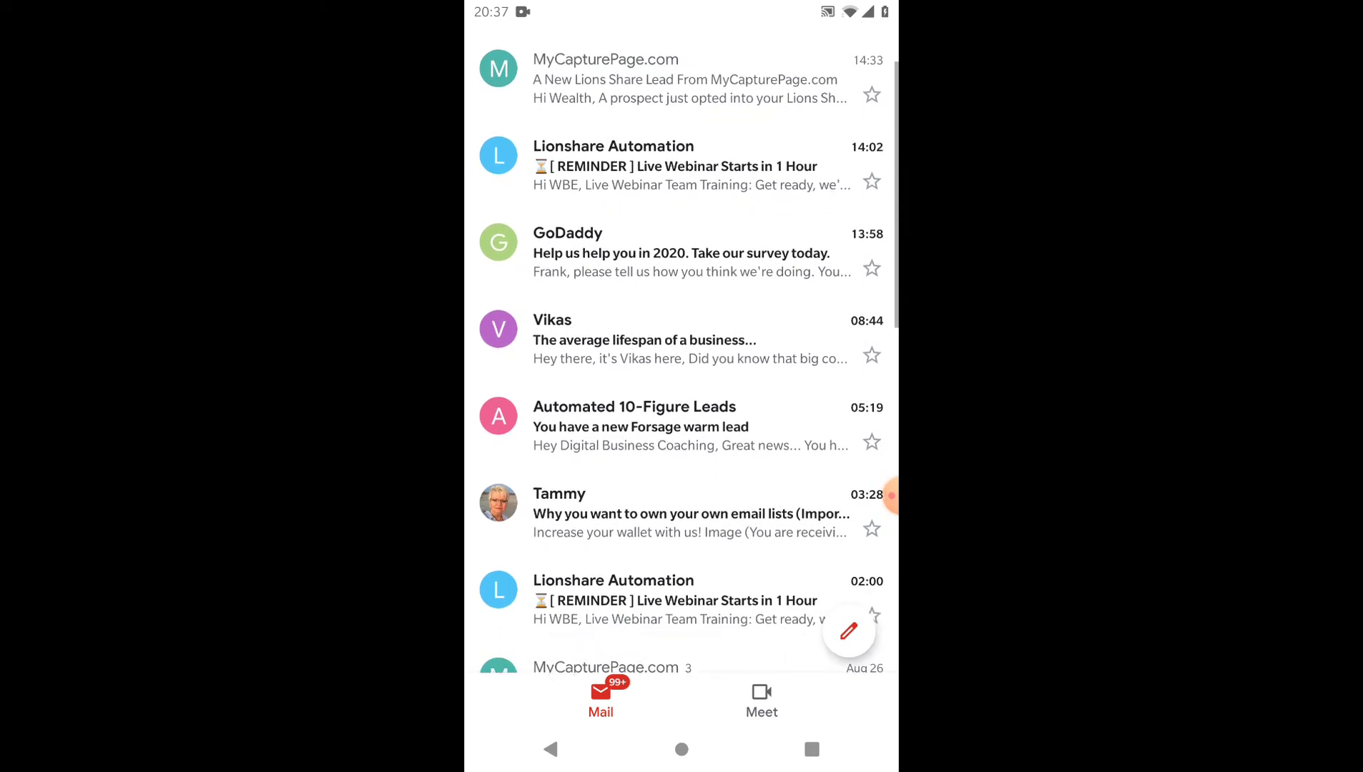
{"action": "scroll", "scroll_direction": "down", "scroll_amount": 3}
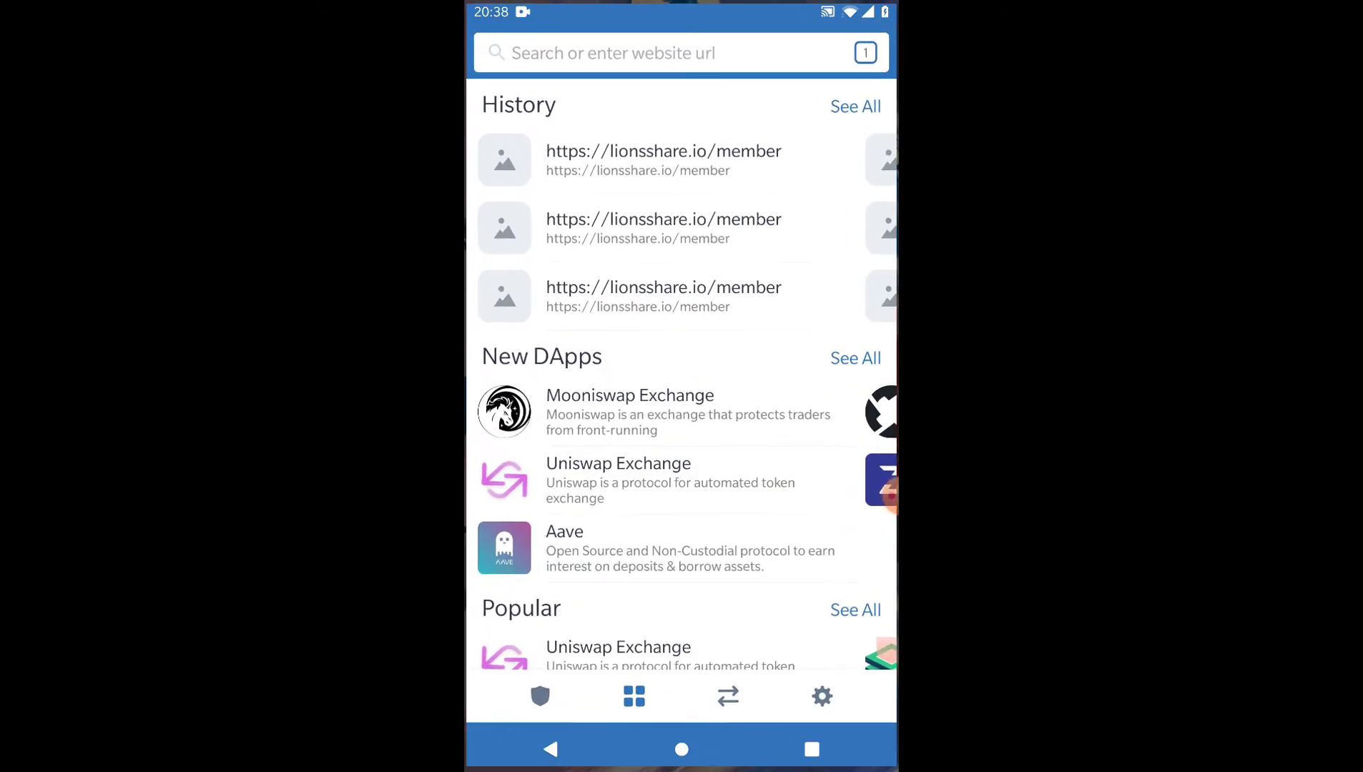
Open lionsshare.io/member from browser history and log in with Authorized Login
{"action": "left_click", "coordinate": [677, 52]}
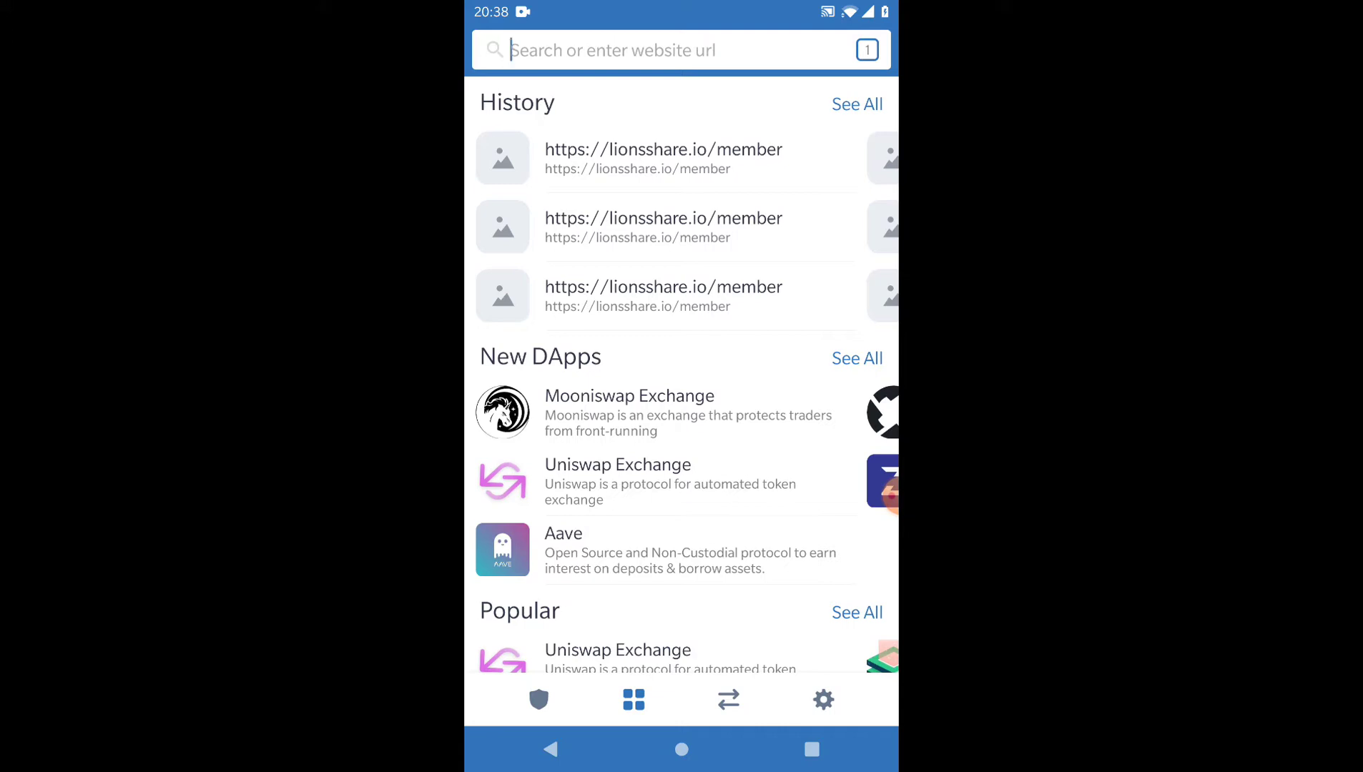
{"action": "left_click", "coordinate": [663, 158]}
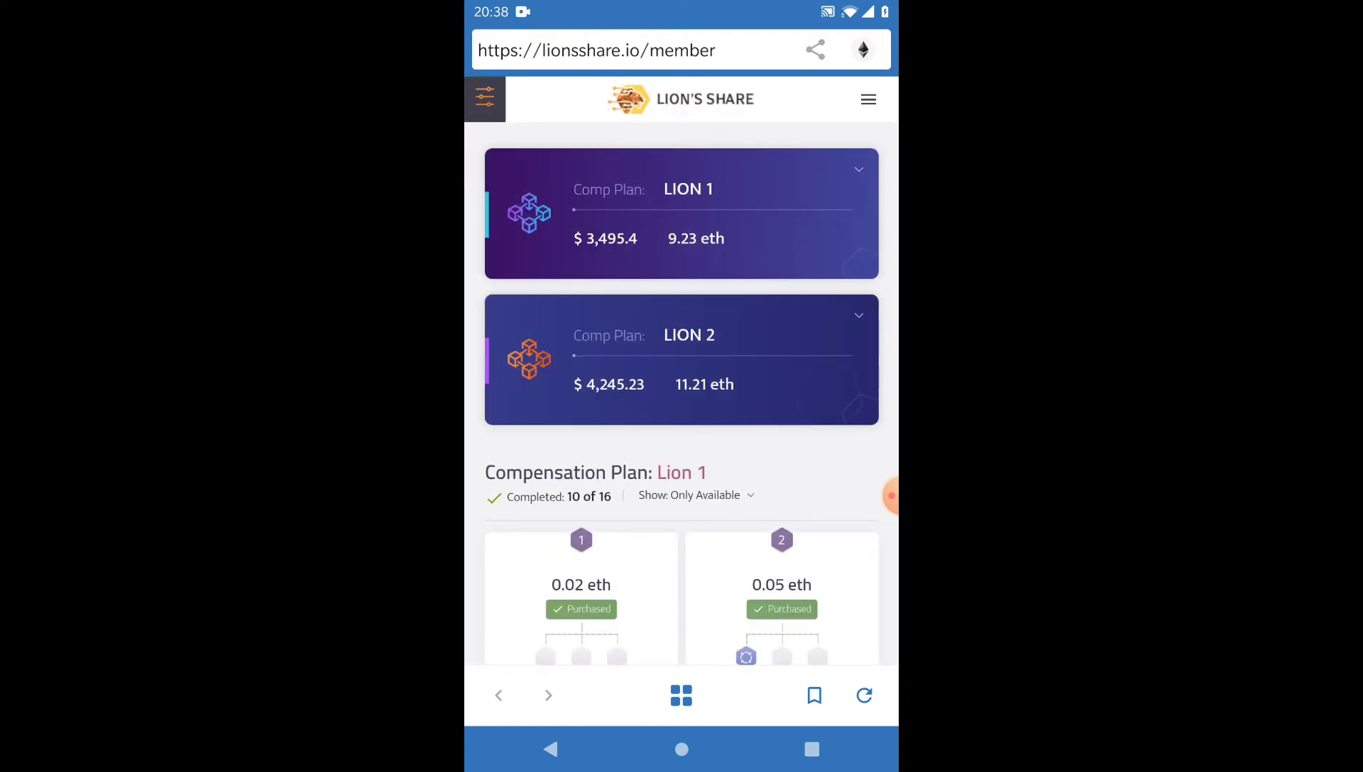
{"action": "left_click", "coordinate": [866, 98]}
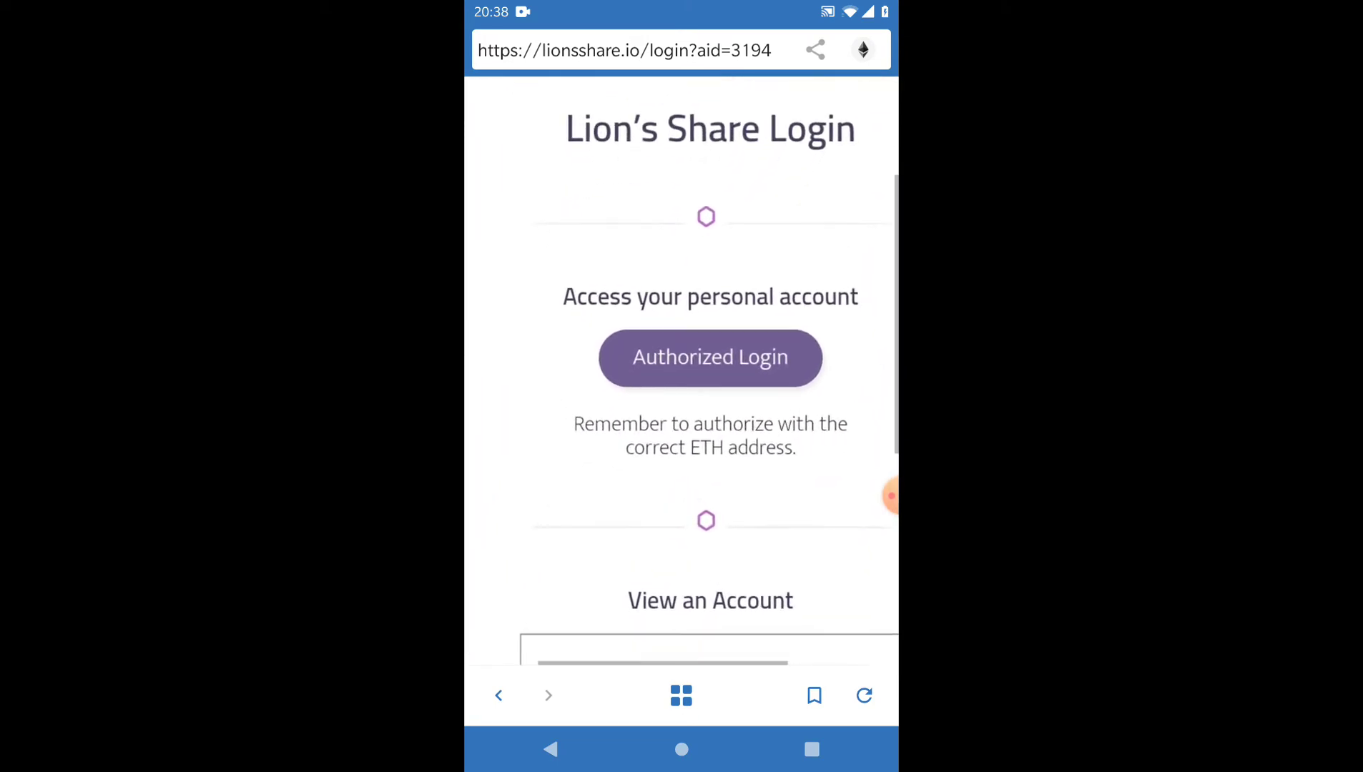
{"action": "scroll", "scroll_direction": "up", "scroll_amount": 3}
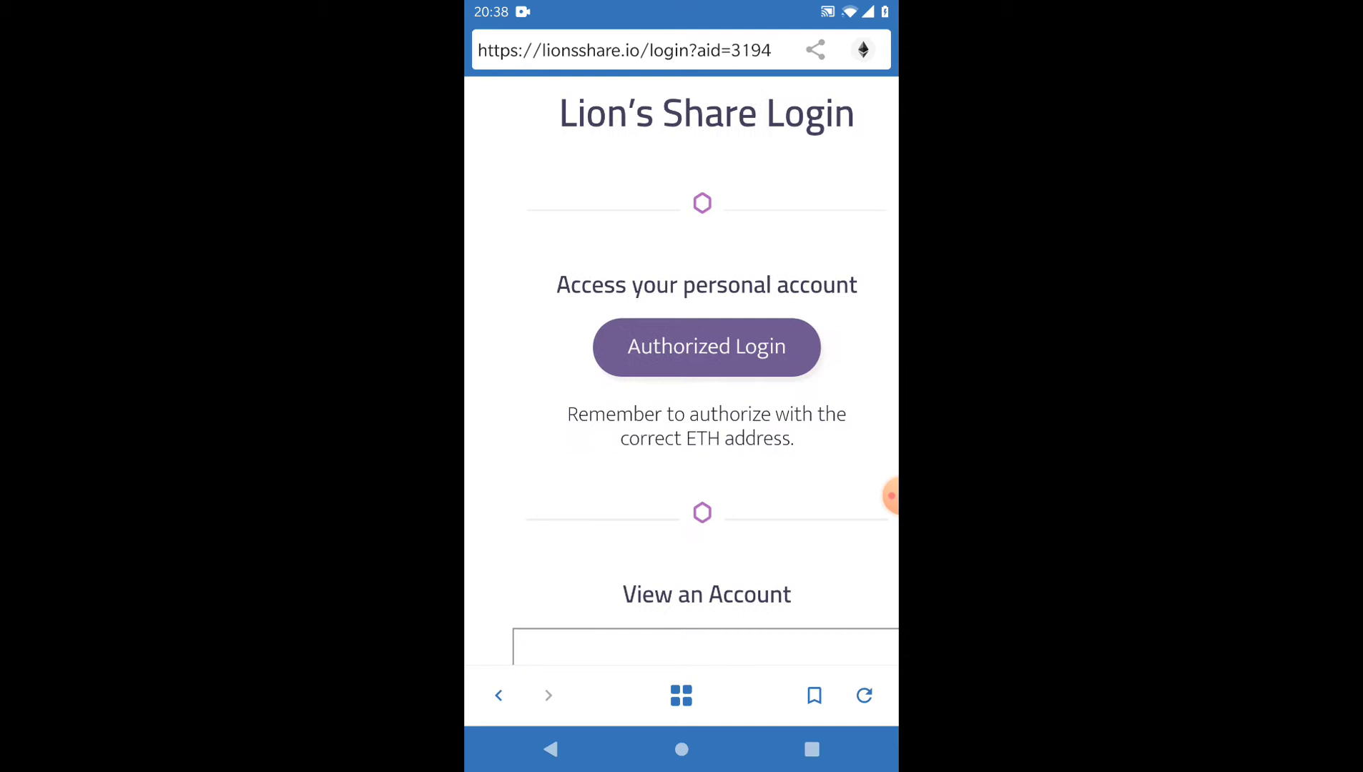
{"action": "left_click", "coordinate": [706, 346]}
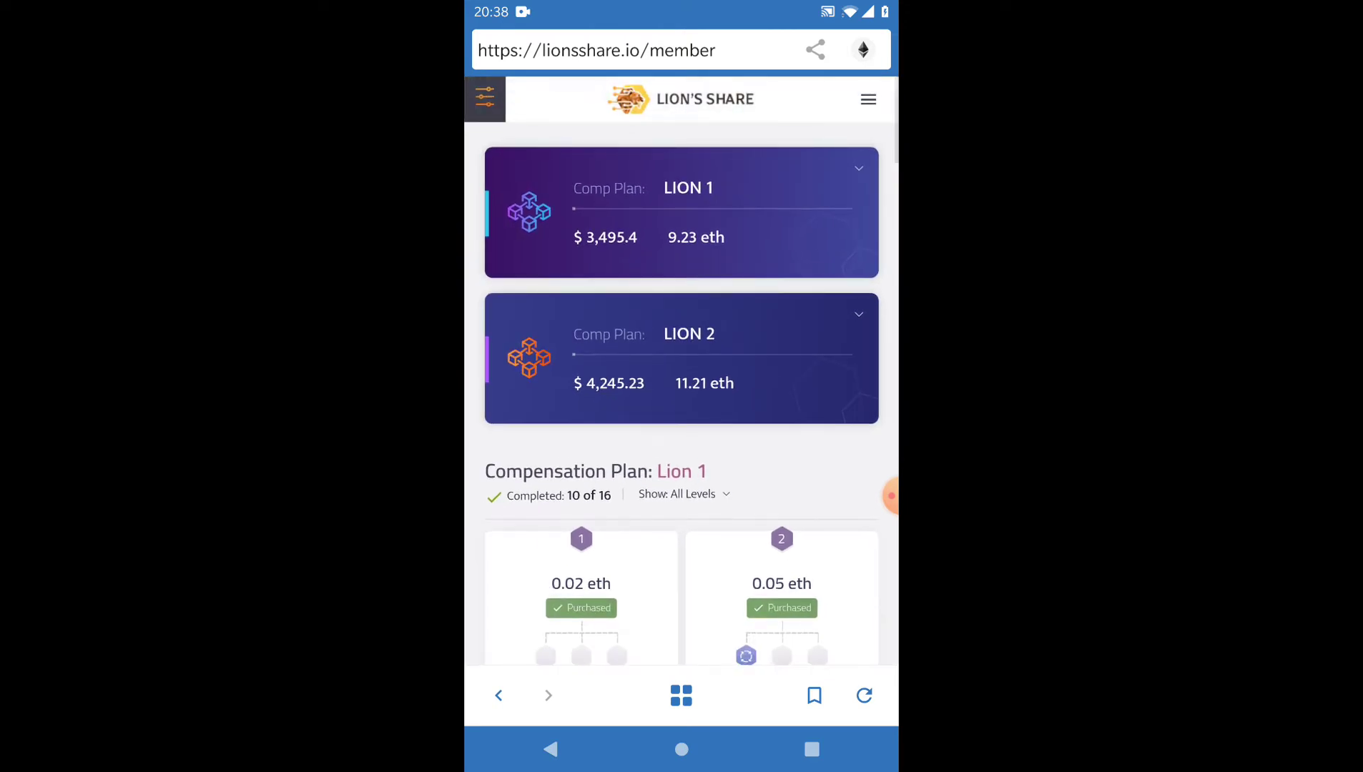
View the member profile's income summary on the Lion's Share dashboard
{"action": "scroll", "scroll_direction": "down", "scroll_amount": 3}
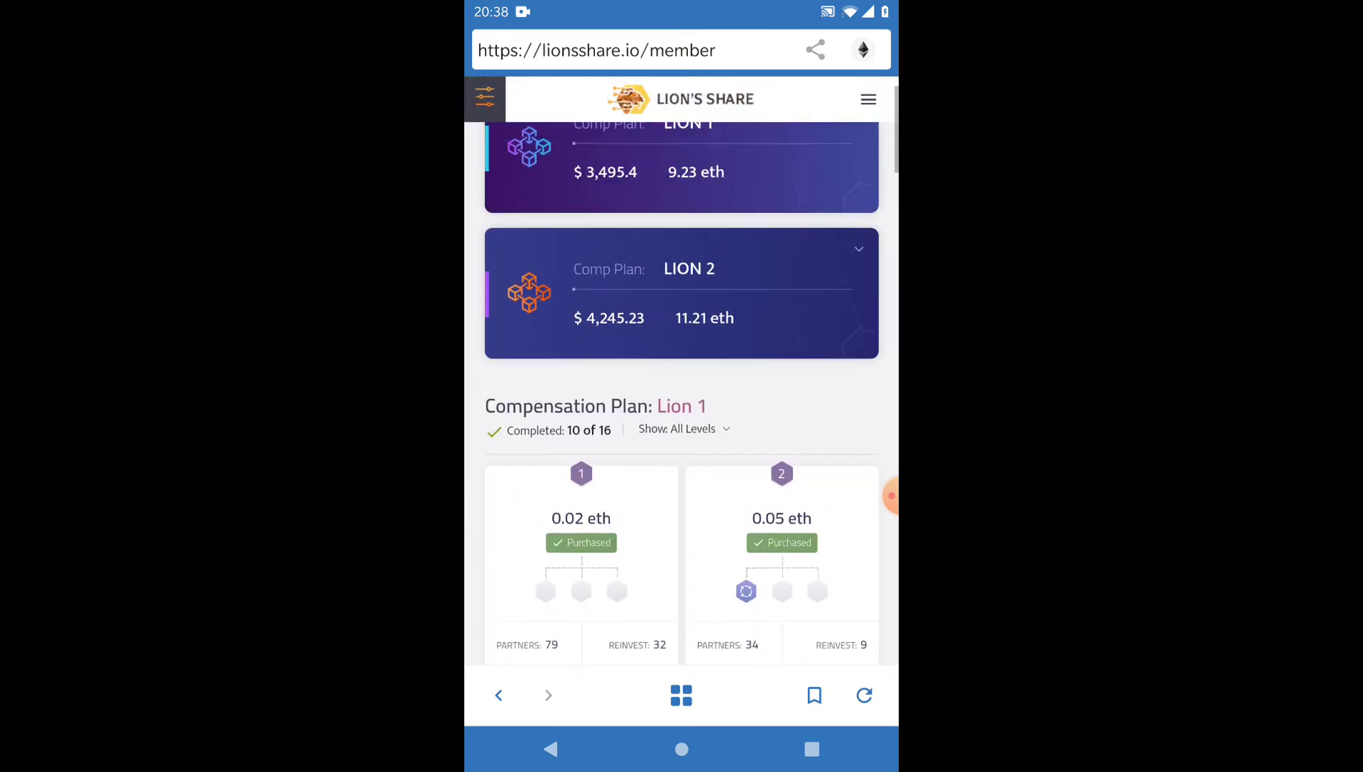
{"action": "scroll", "scroll_direction": "up", "scroll_amount": 3}
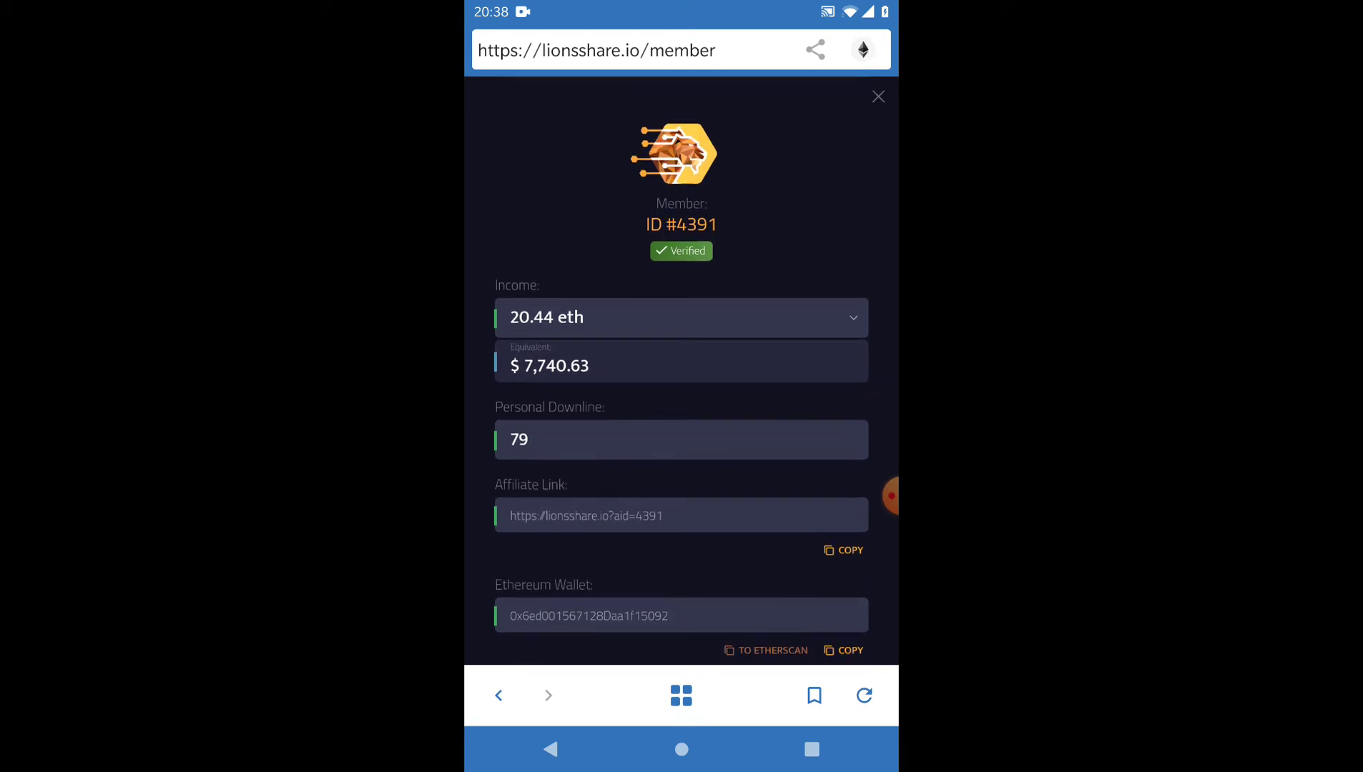
{"action": "left_click", "coordinate": [878, 96]}
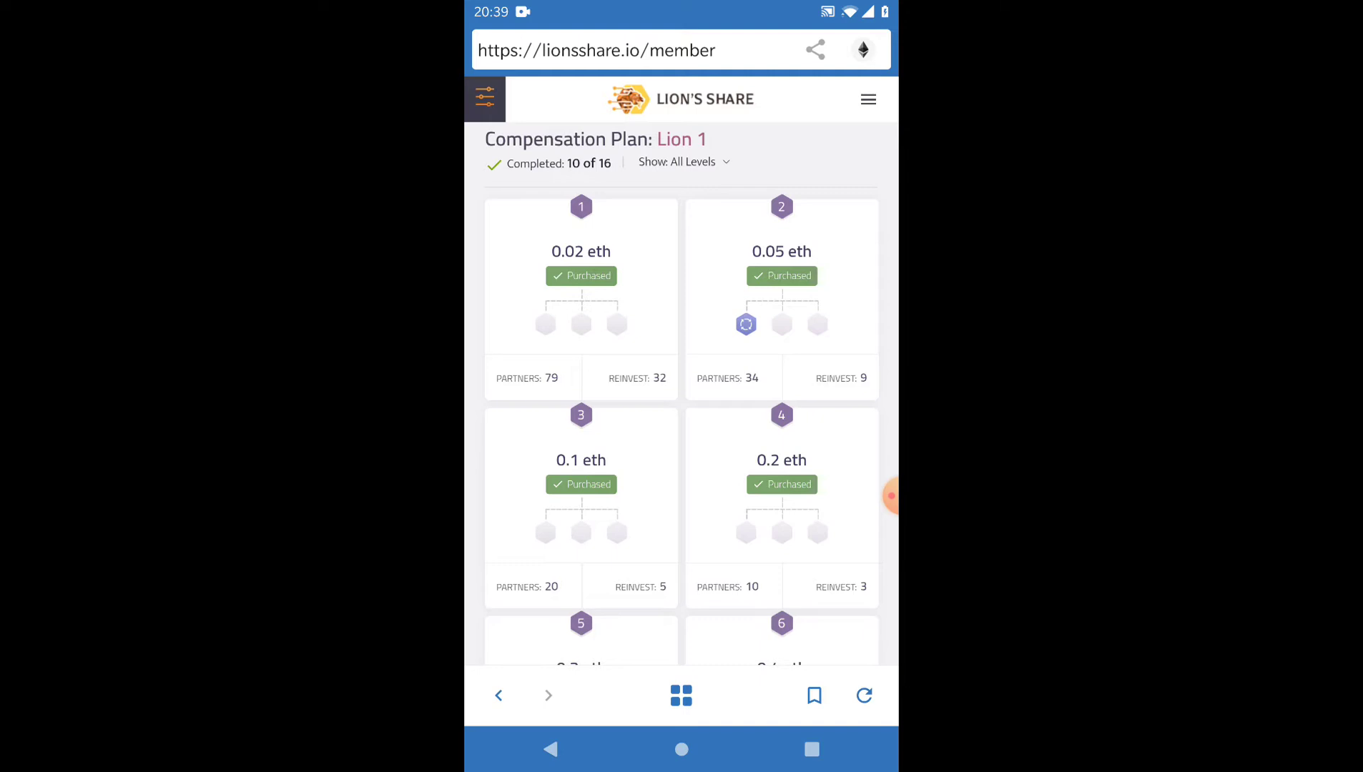
Scroll through the Lion 1 level cards, ten of sixteen purchased
{"action": "scroll", "scroll_direction": "down", "scroll_amount": 3}
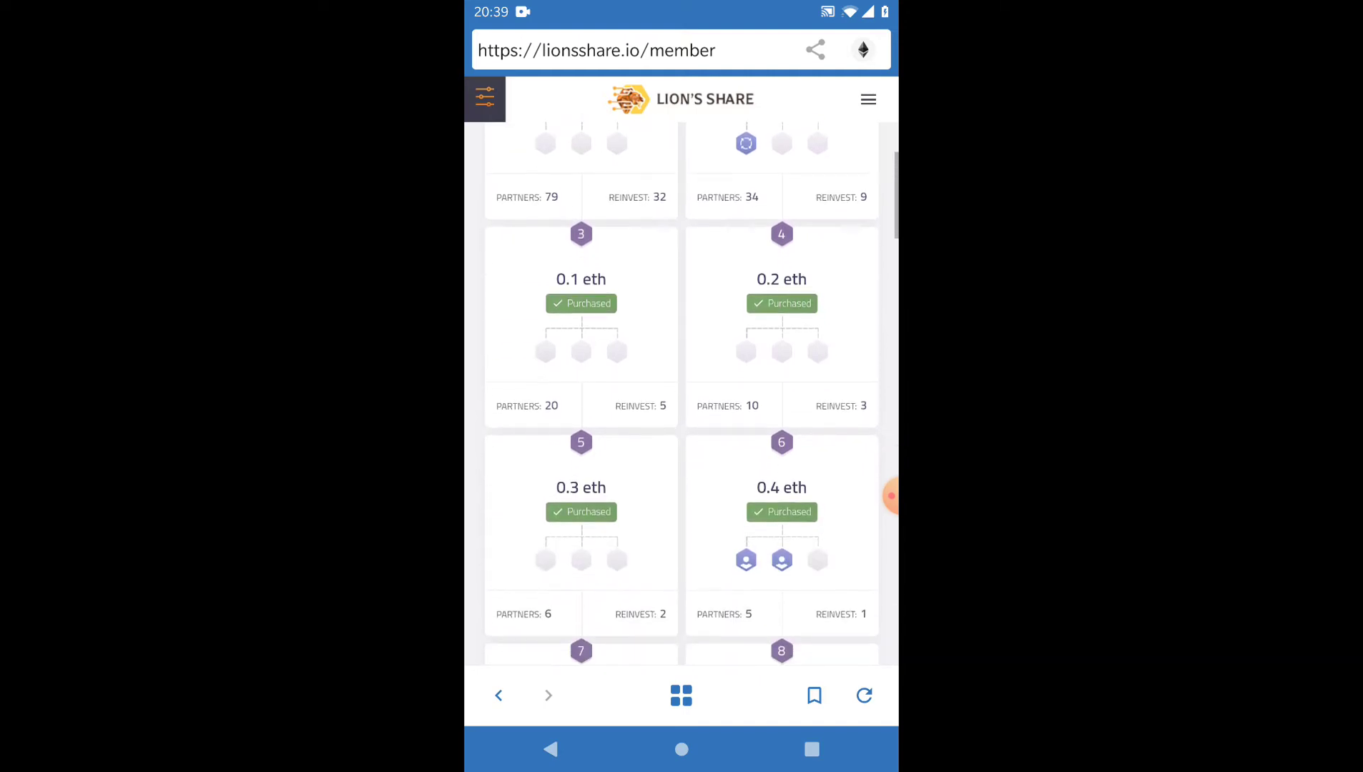
{"action": "scroll", "scroll_direction": "down", "scroll_amount": 3}
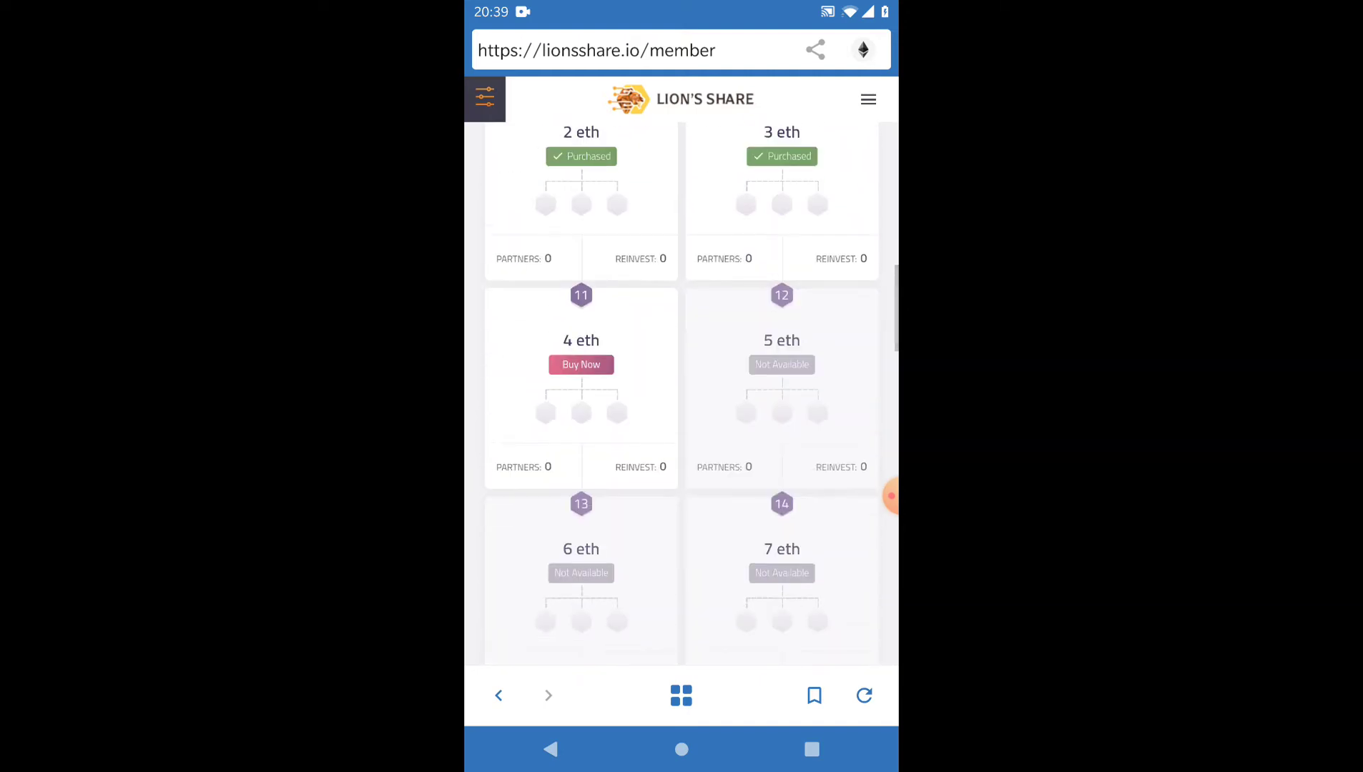
{"action": "scroll", "scroll_direction": "up", "scroll_amount": 3}
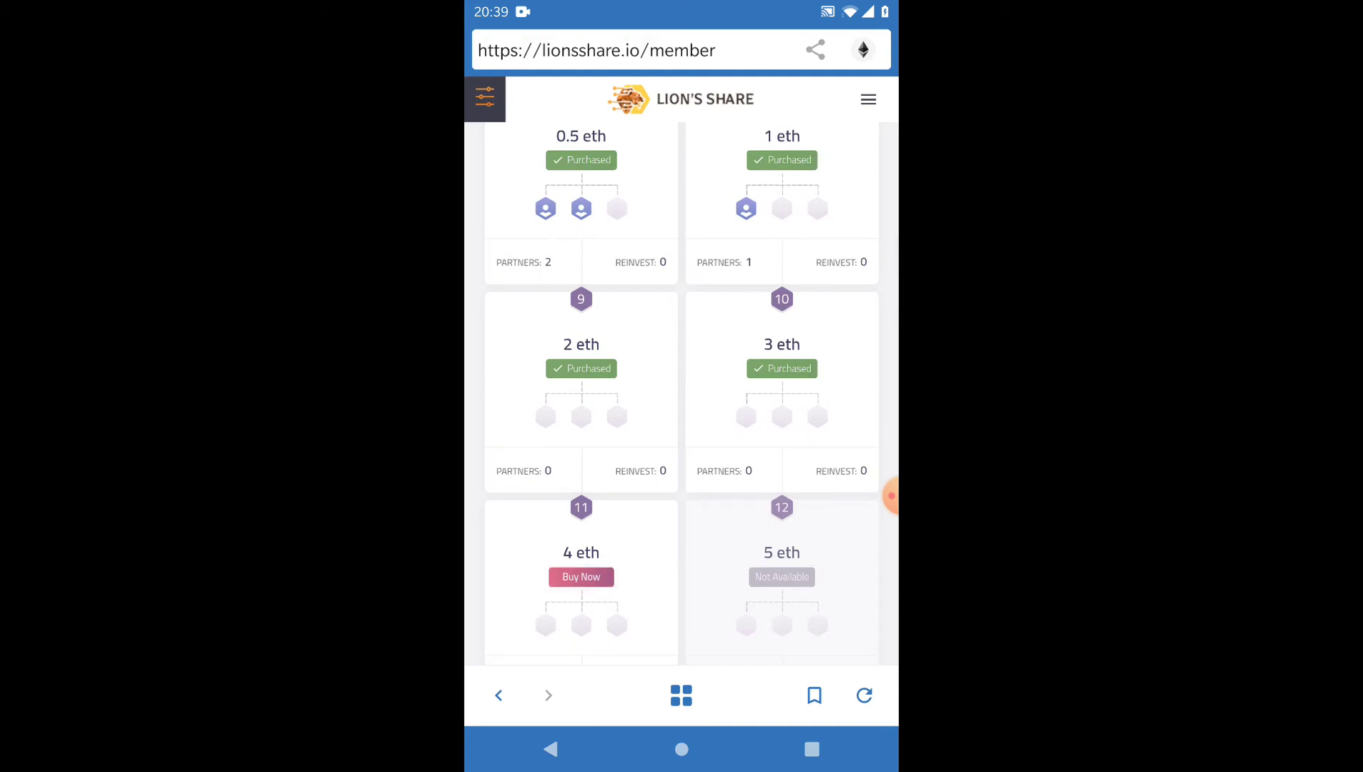
{"action": "scroll", "scroll_direction": "down", "scroll_amount": 3}
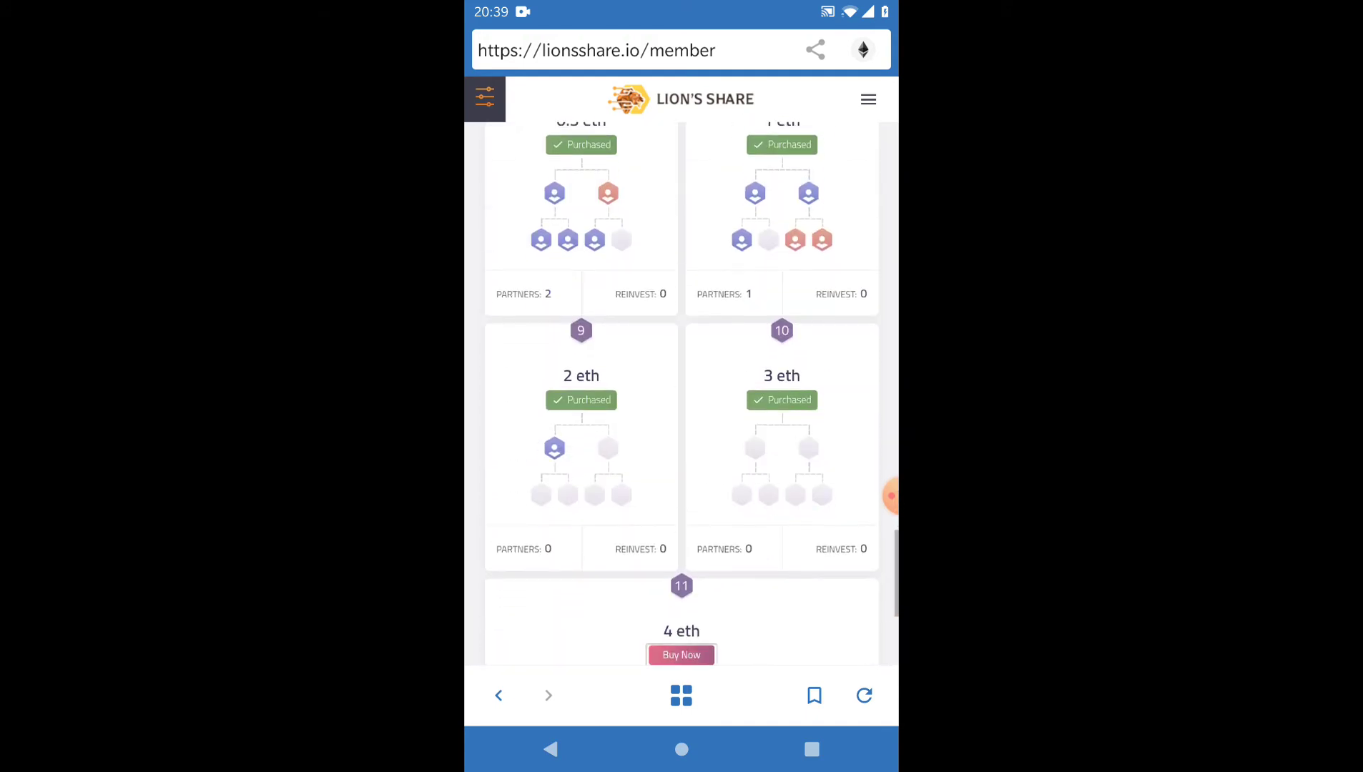
{"action": "scroll", "scroll_direction": "up", "scroll_amount": 3}
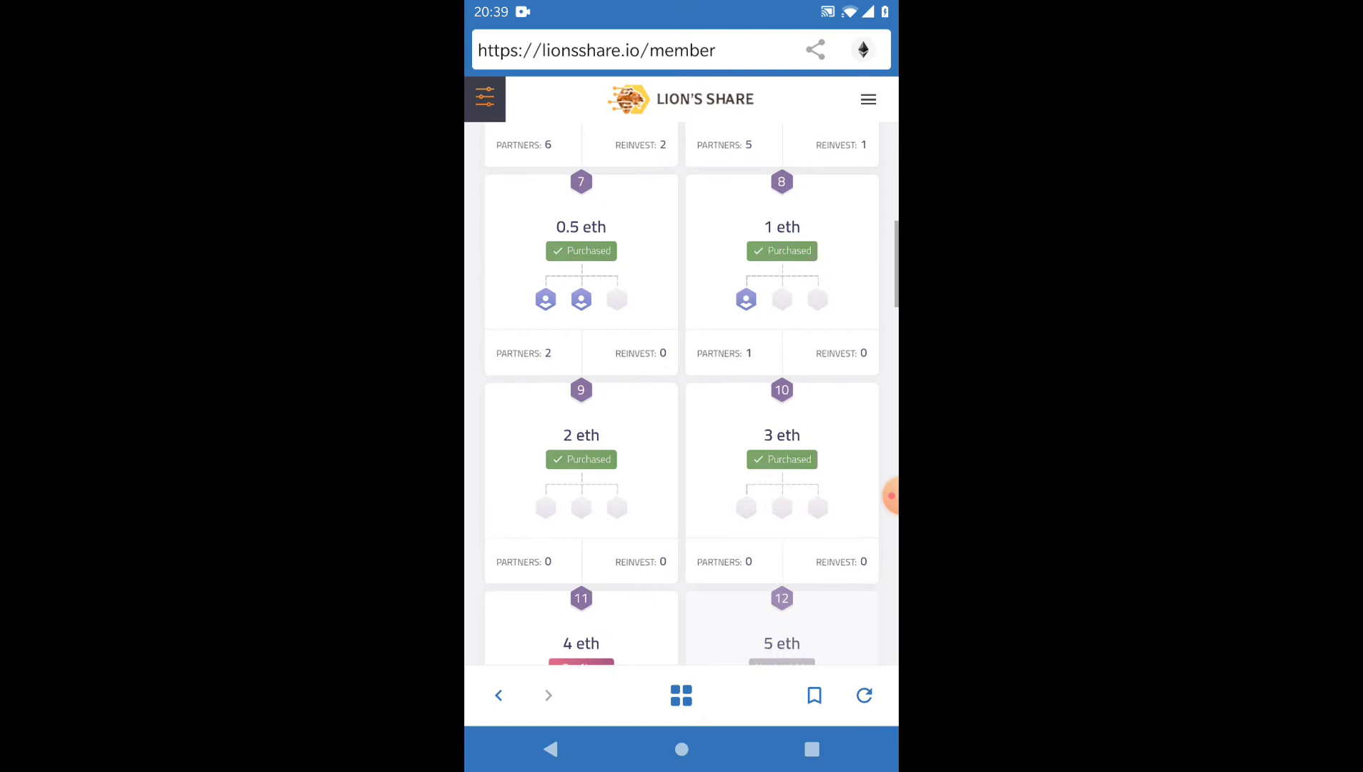
{"action": "scroll", "scroll_direction": "up", "scroll_amount": 3}
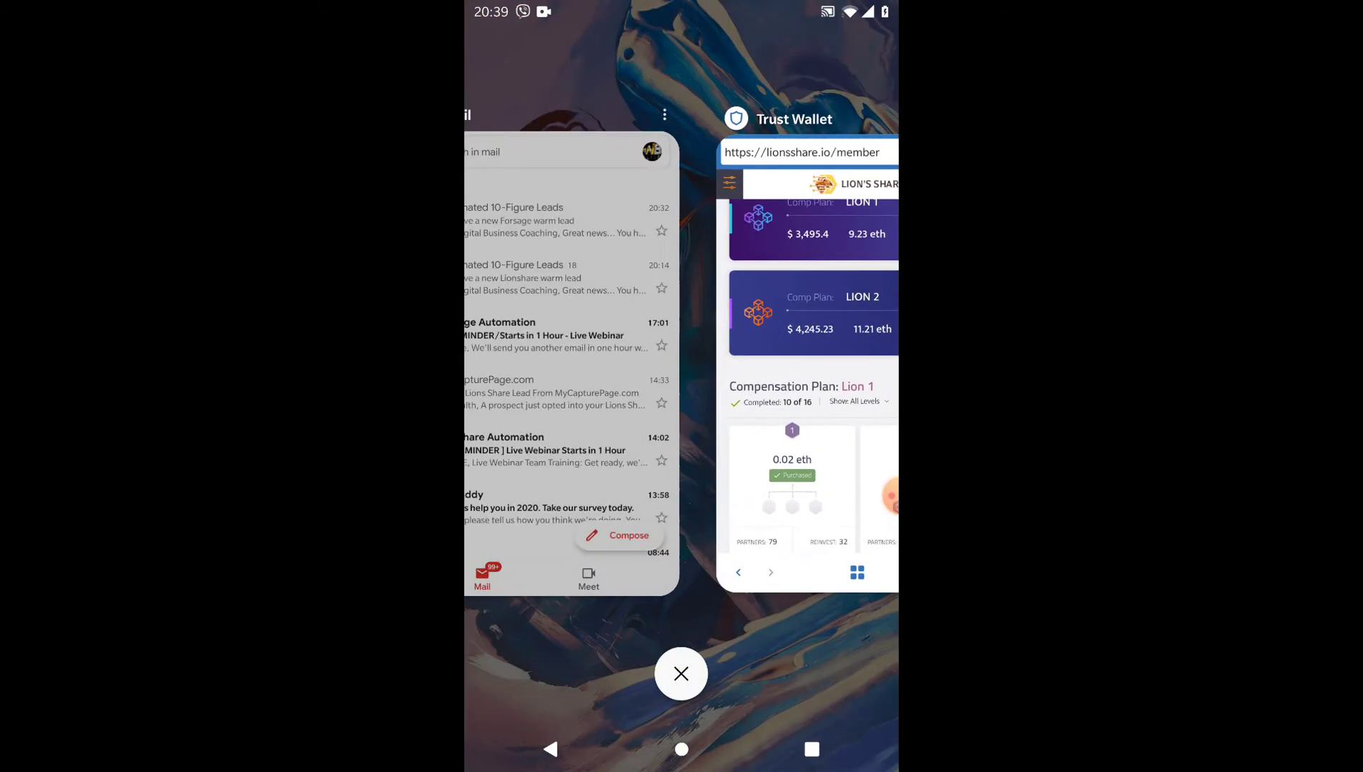
Reopen Trust Wallet from recent apps on the lionsshare.io/member page
{"action": "left_click", "coordinate": [565, 348]}
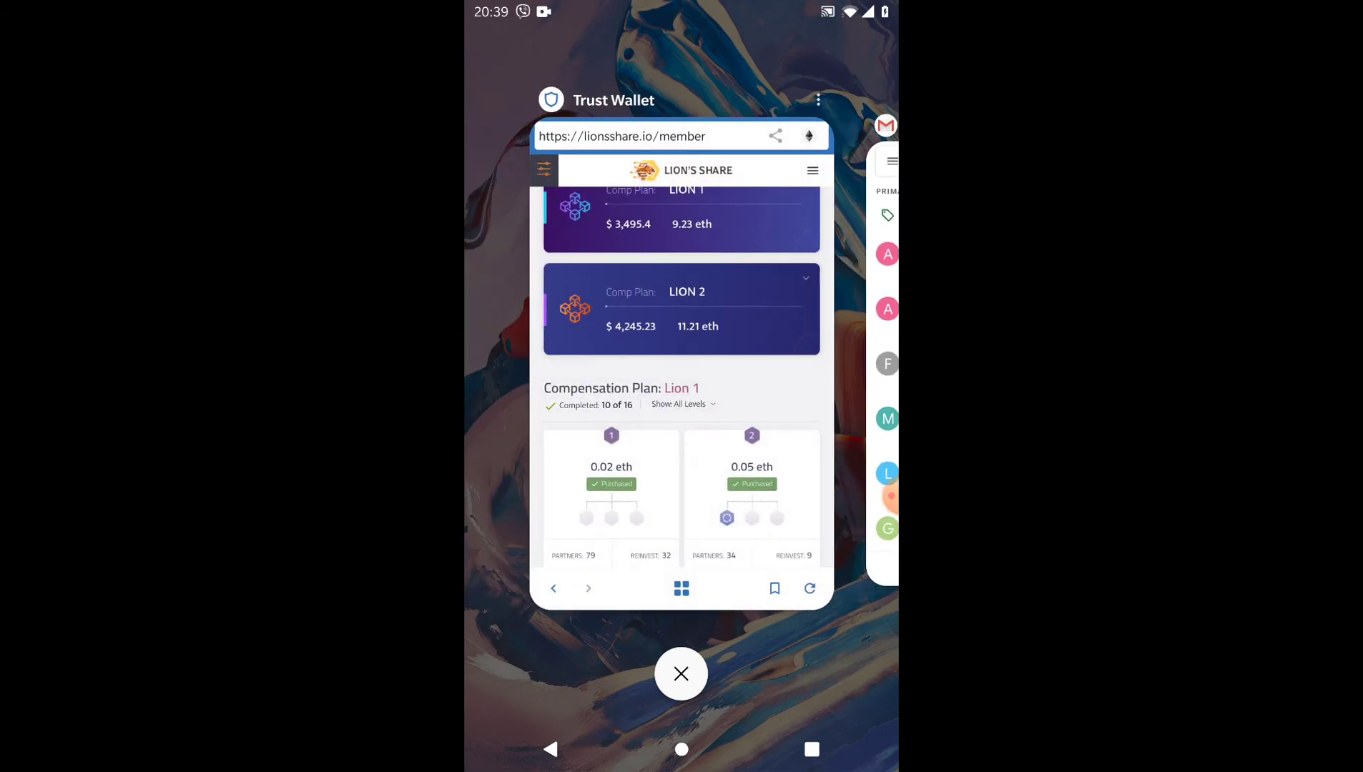
{"action": "left_click", "coordinate": [681, 672]}
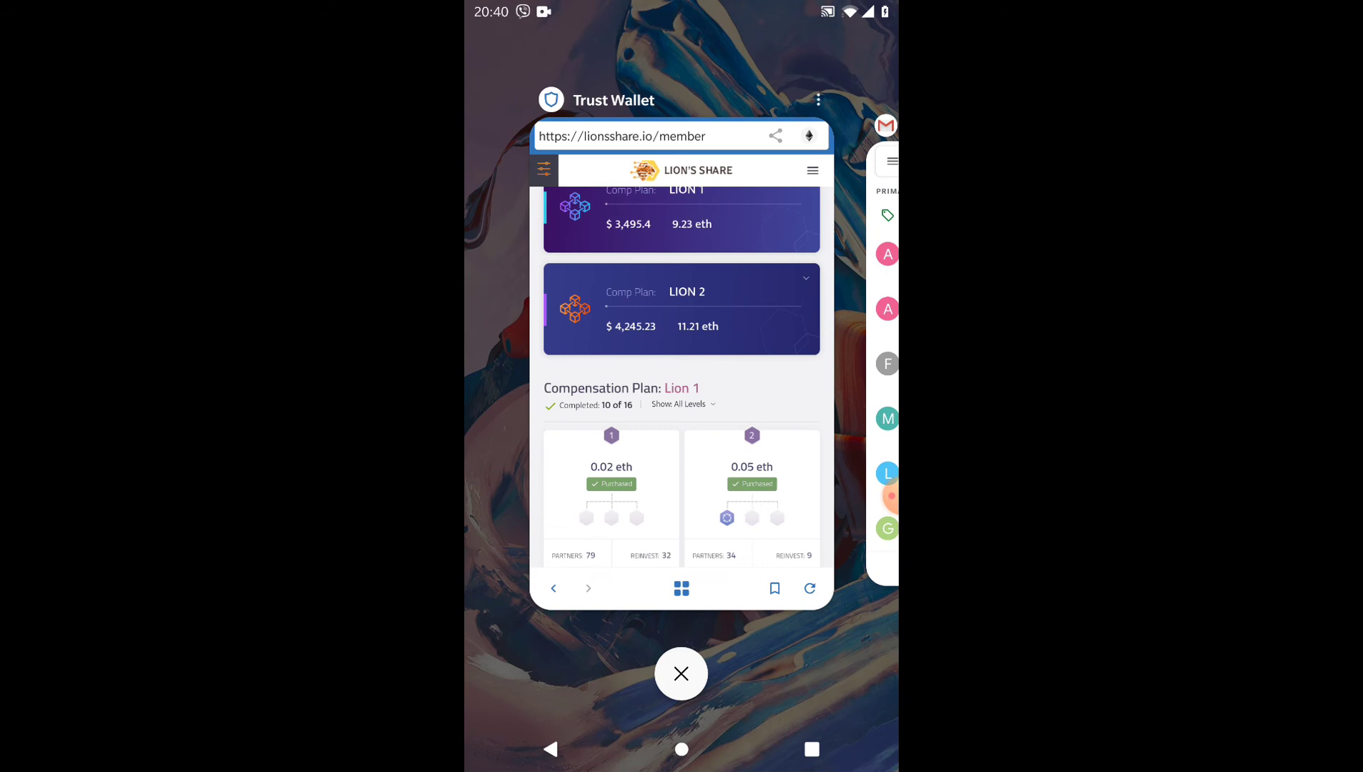
{"action": "left_click", "coordinate": [811, 169]}
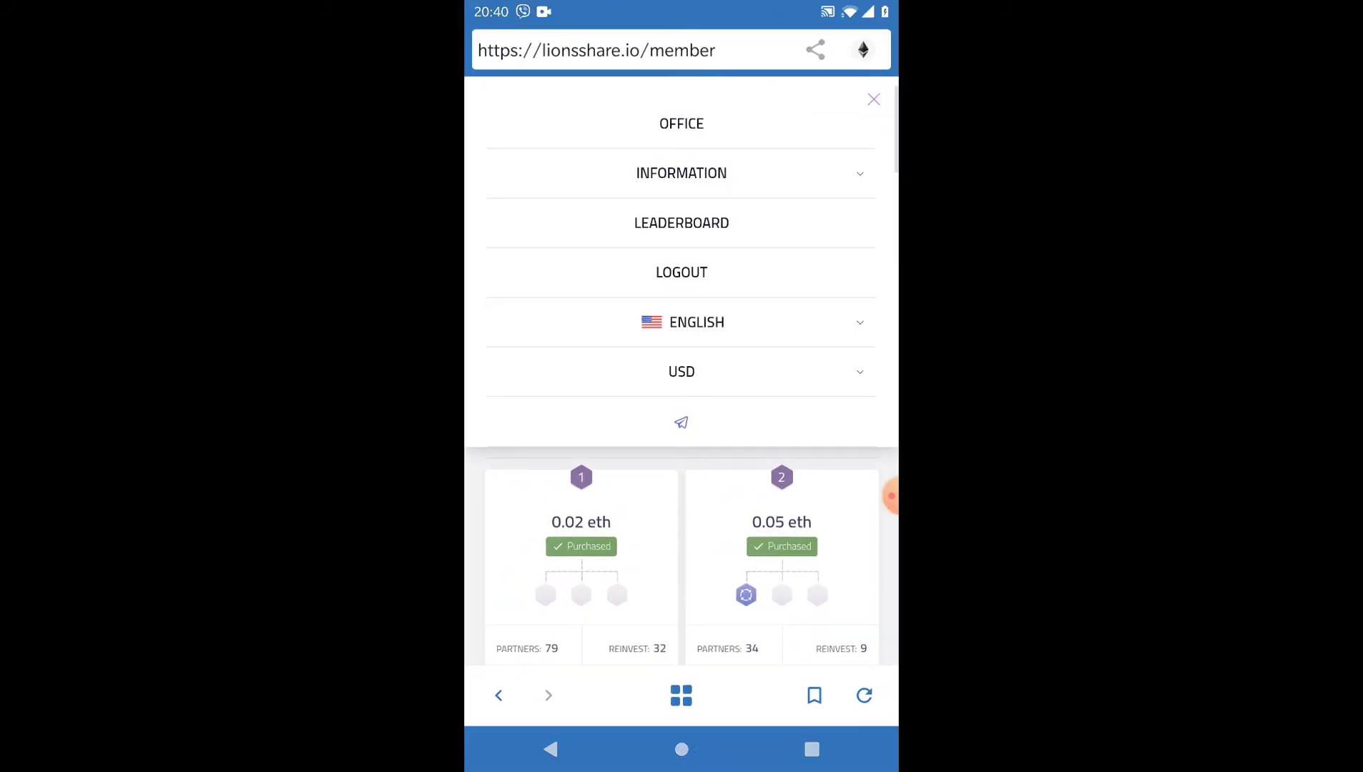
Search Google for 'forsage' and open the Forsage.io result
{"action": "left_click", "coordinate": [682, 273]}
{"action": "type", "text": "forsage"}
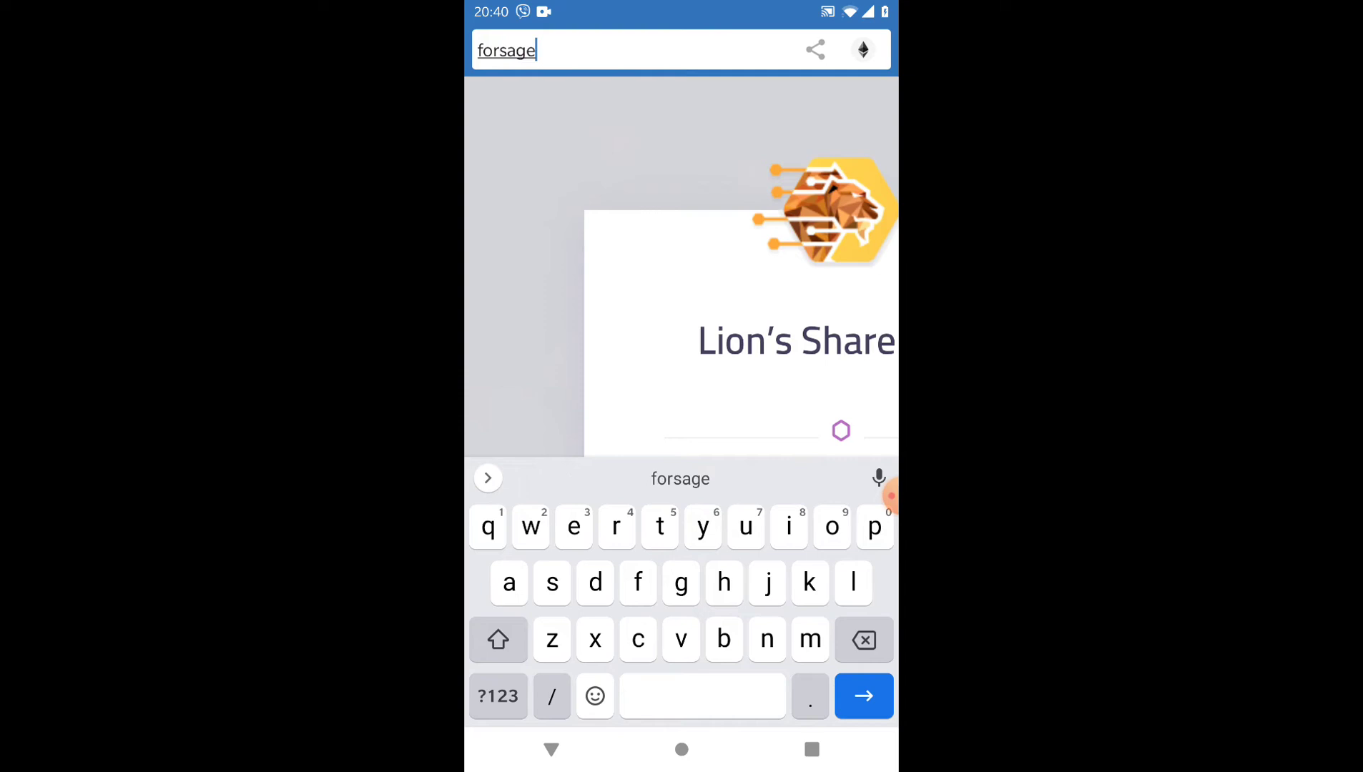
{"action": "left_click", "coordinate": [863, 695]}
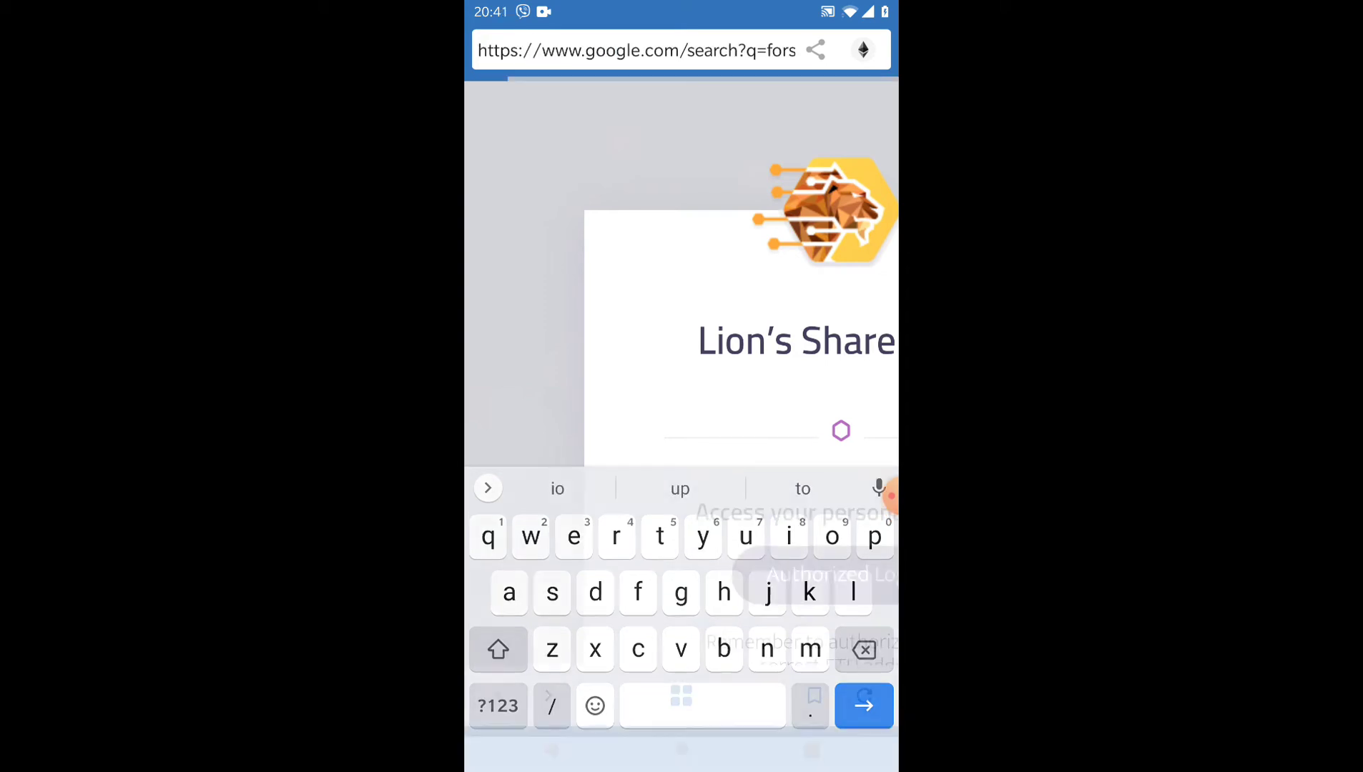
{"action": "left_click", "coordinate": [862, 705]}
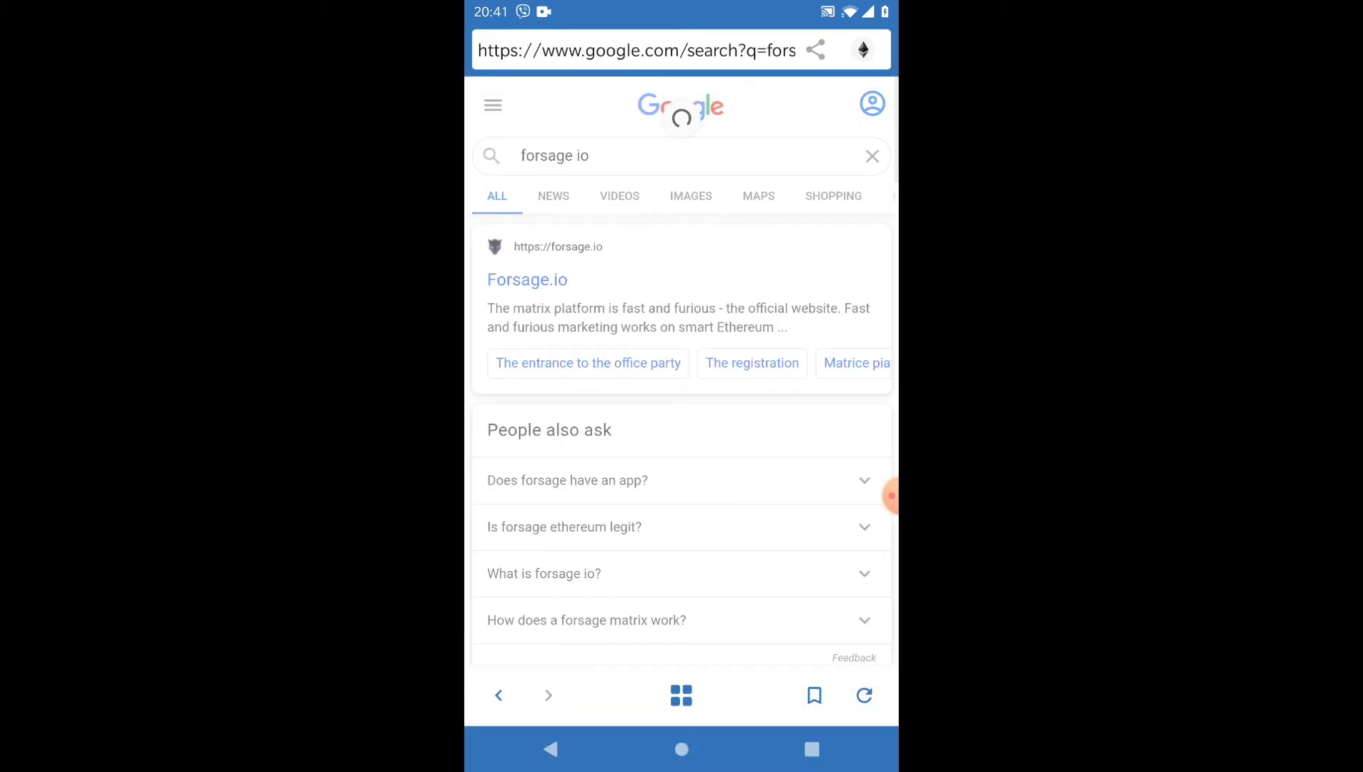
{"action": "left_click", "coordinate": [527, 279]}
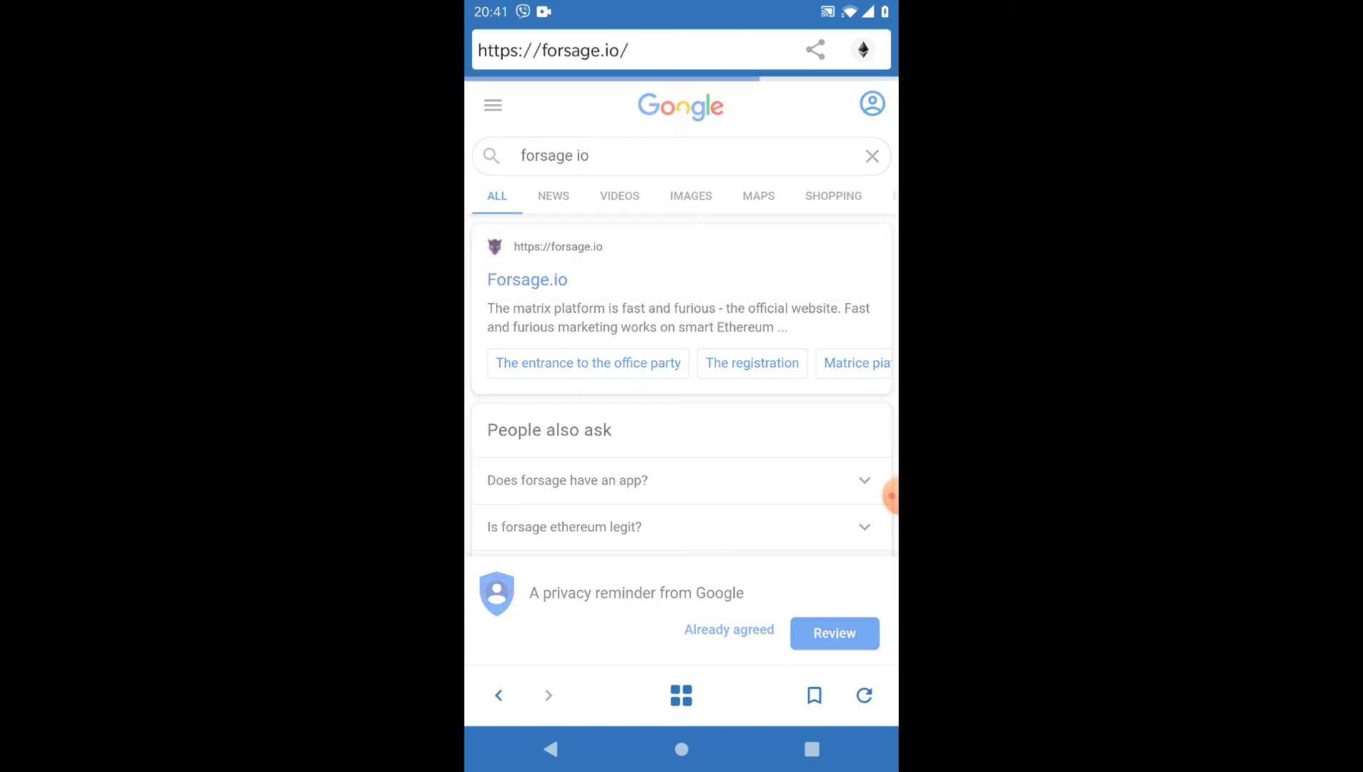
{"action": "left_click", "coordinate": [527, 279]}
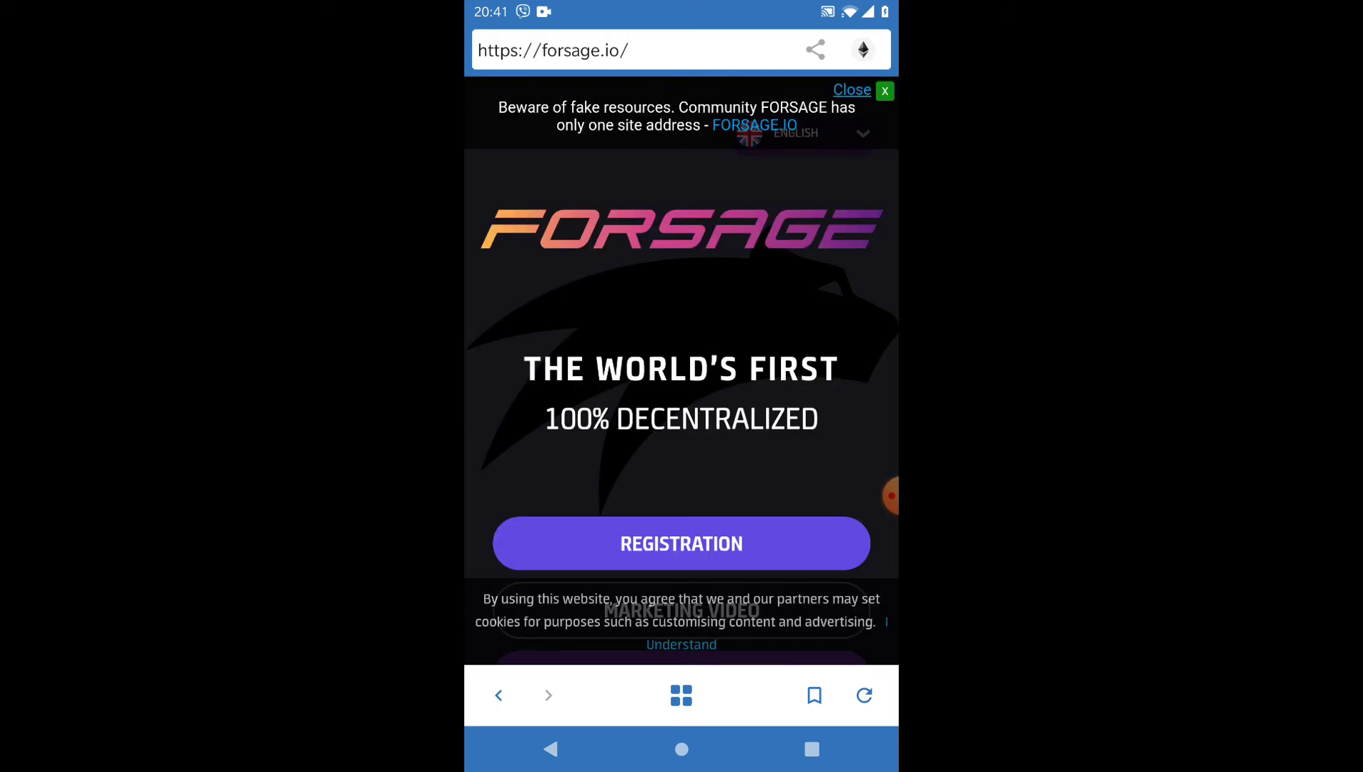
{"action": "scroll", "scroll_direction": "down", "scroll_amount": 3}
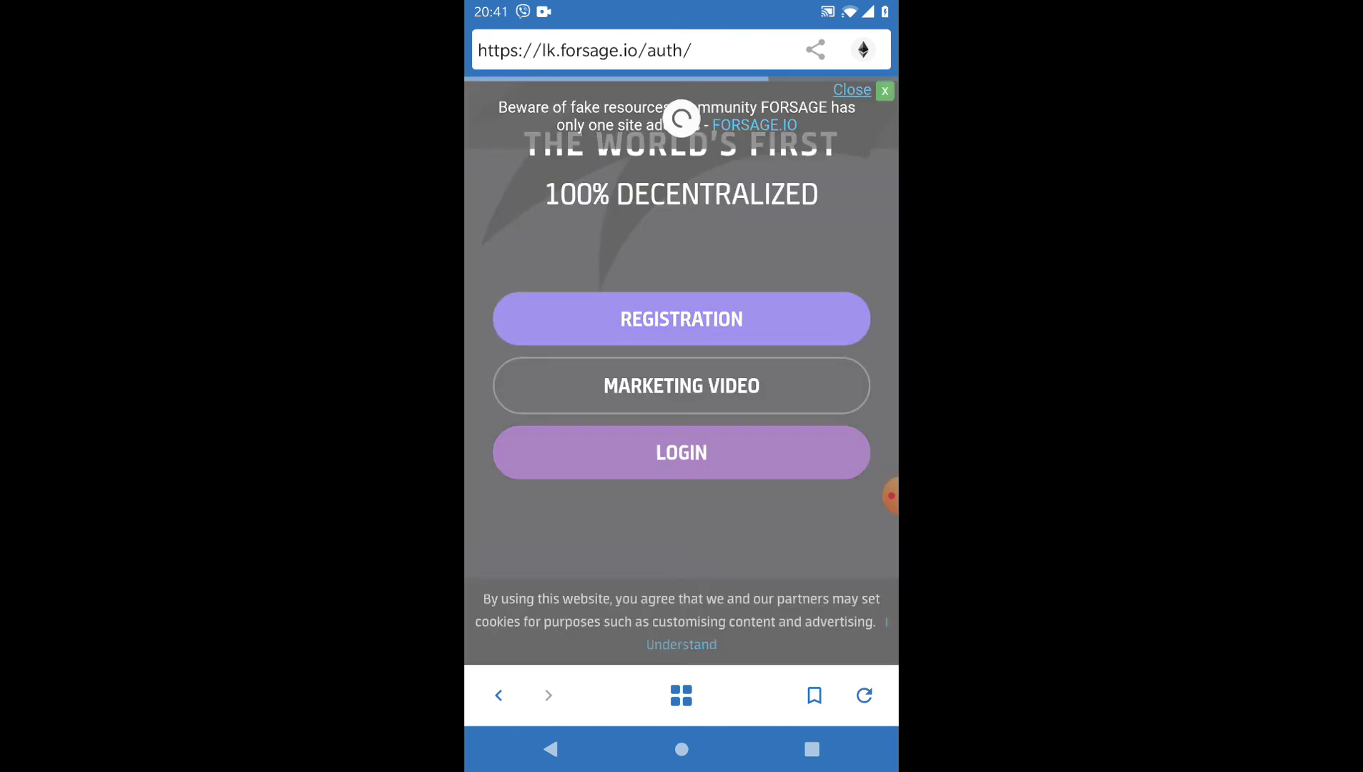
Log in via LOGIN and AUTHORIZATION, approving the wallet sign message
{"action": "left_click", "coordinate": [680, 451]}
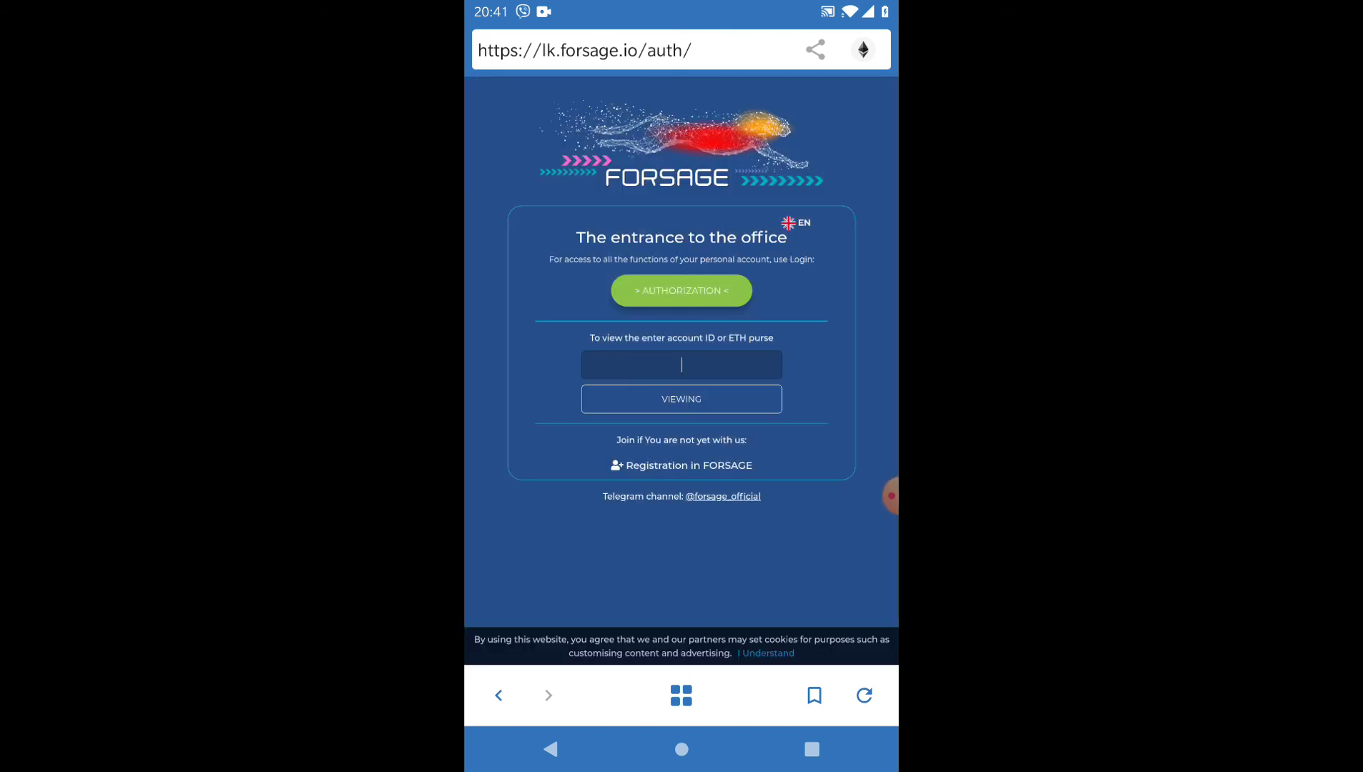
{"action": "left_click", "coordinate": [681, 290]}
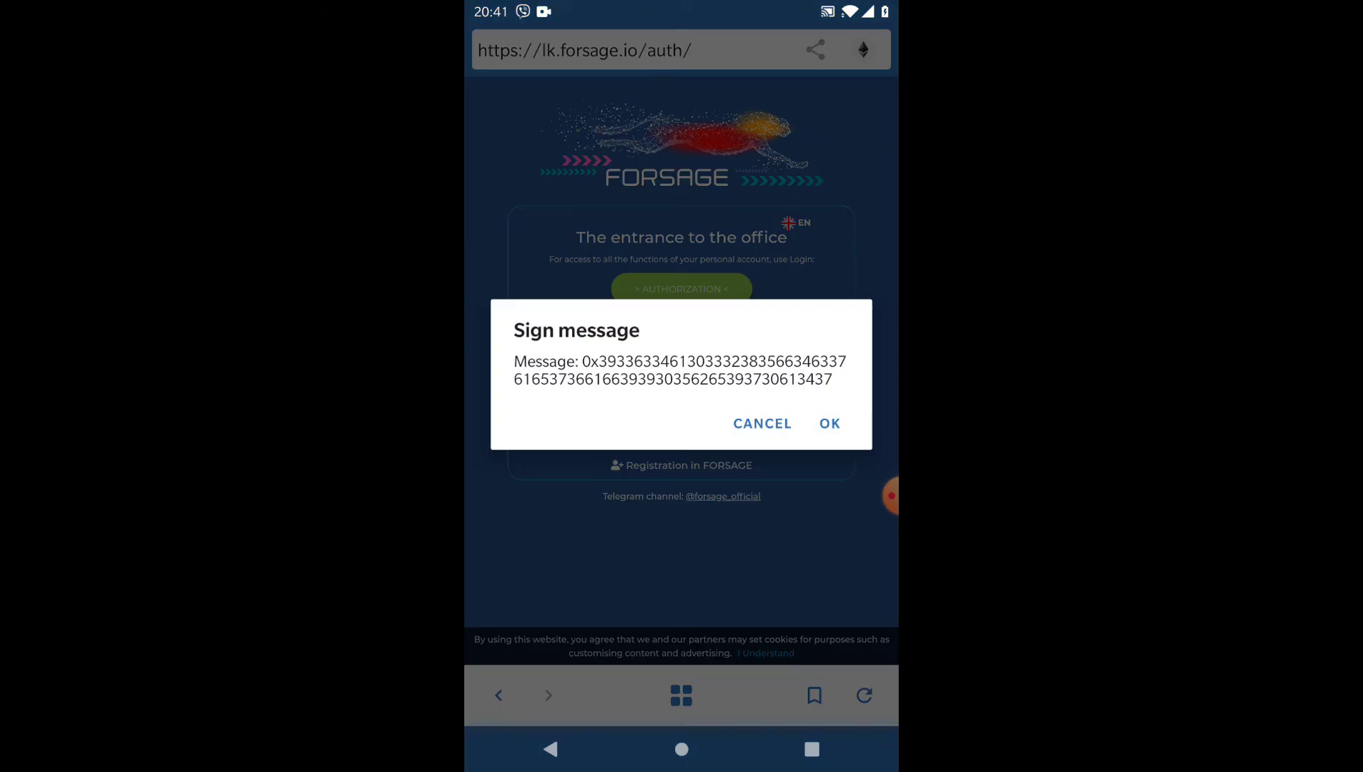
{"action": "left_click", "coordinate": [827, 423]}
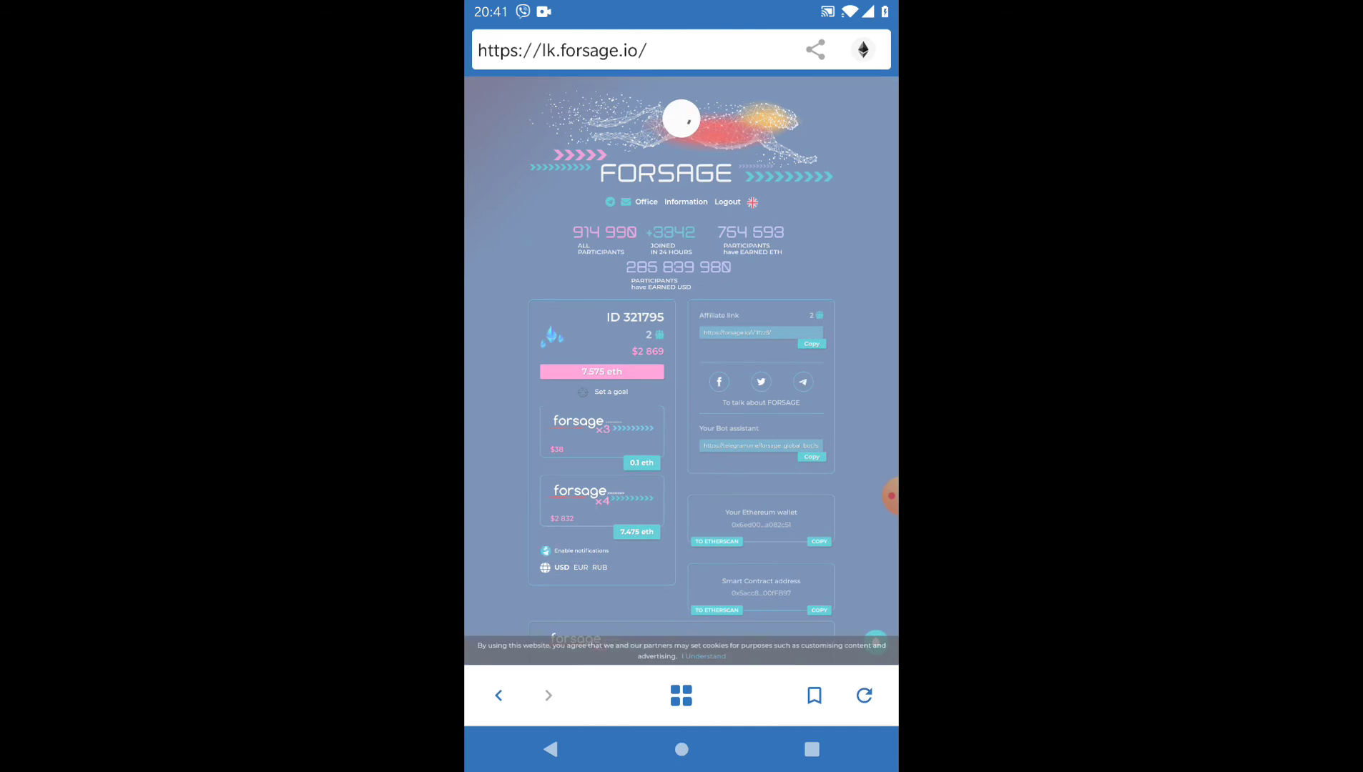
Scroll through the Forsage dashboard's x3 and x4 platform levels
{"action": "scroll", "scroll_direction": "down", "scroll_amount": 3}
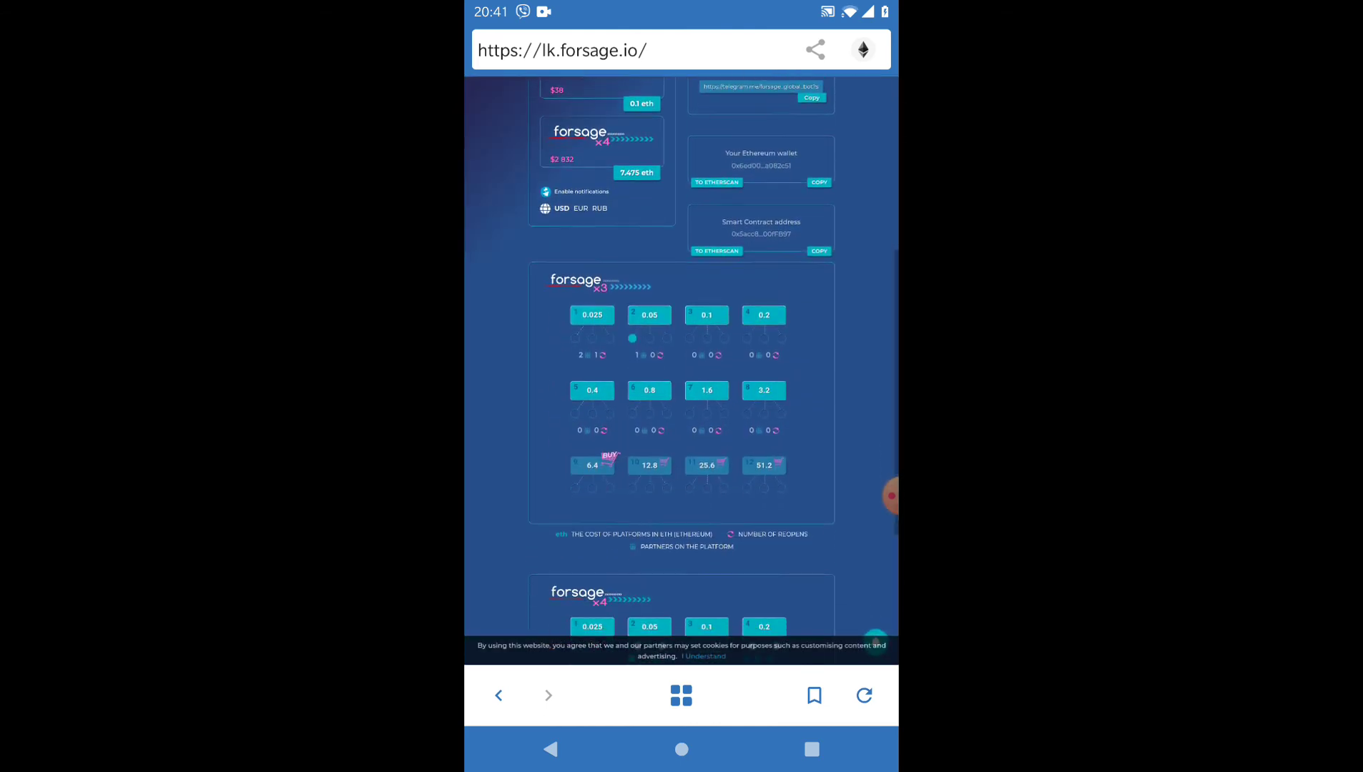
{"action": "scroll", "scroll_direction": "down", "scroll_amount": 3}
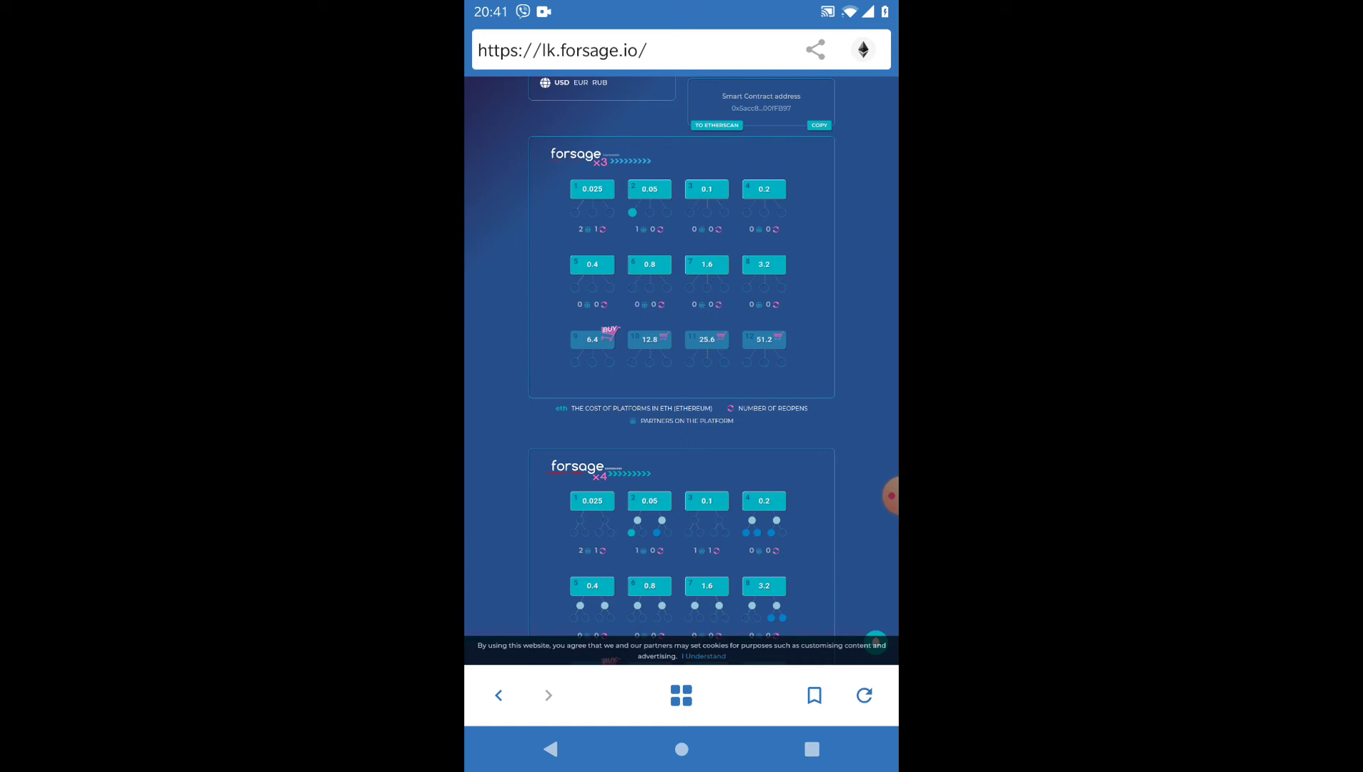
{"action": "scroll", "scroll_direction": "down", "scroll_amount": 3}
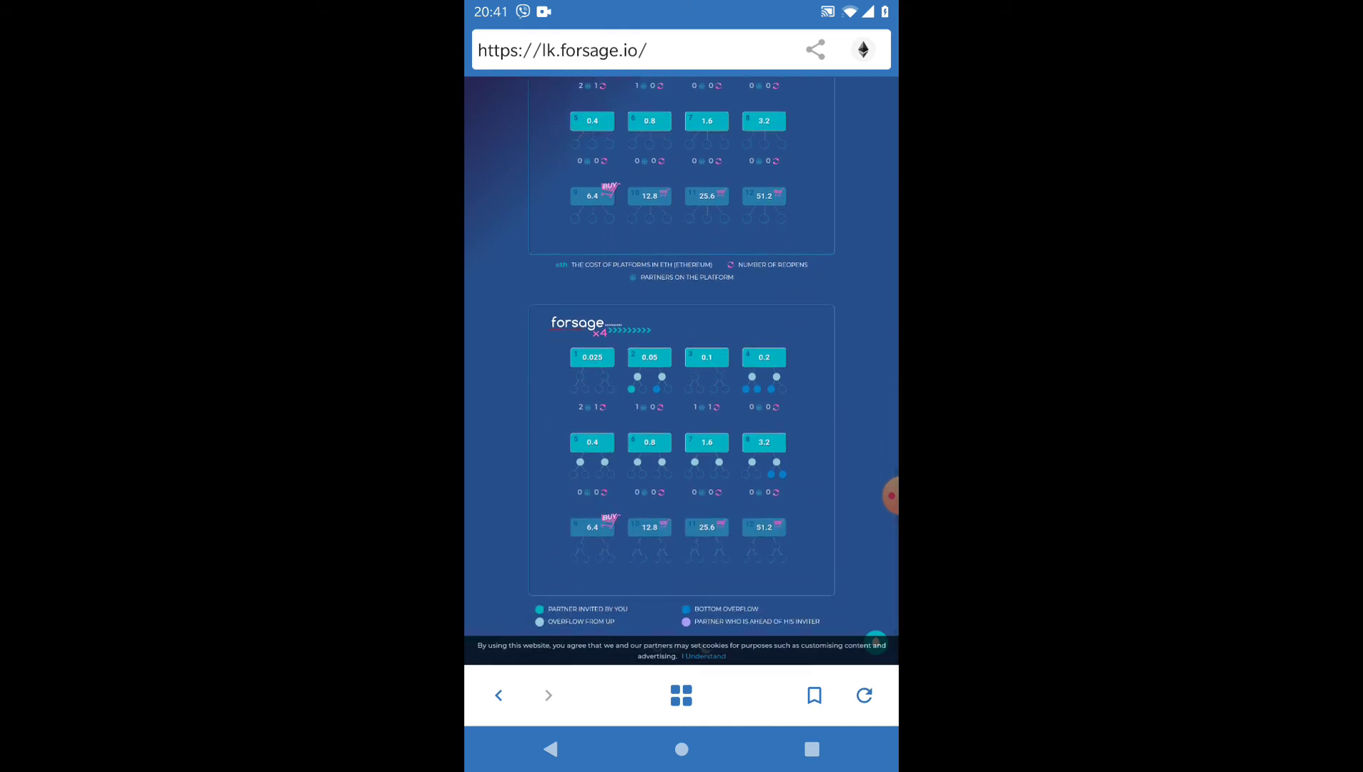
{"action": "scroll", "scroll_direction": "up", "scroll_amount": 3}
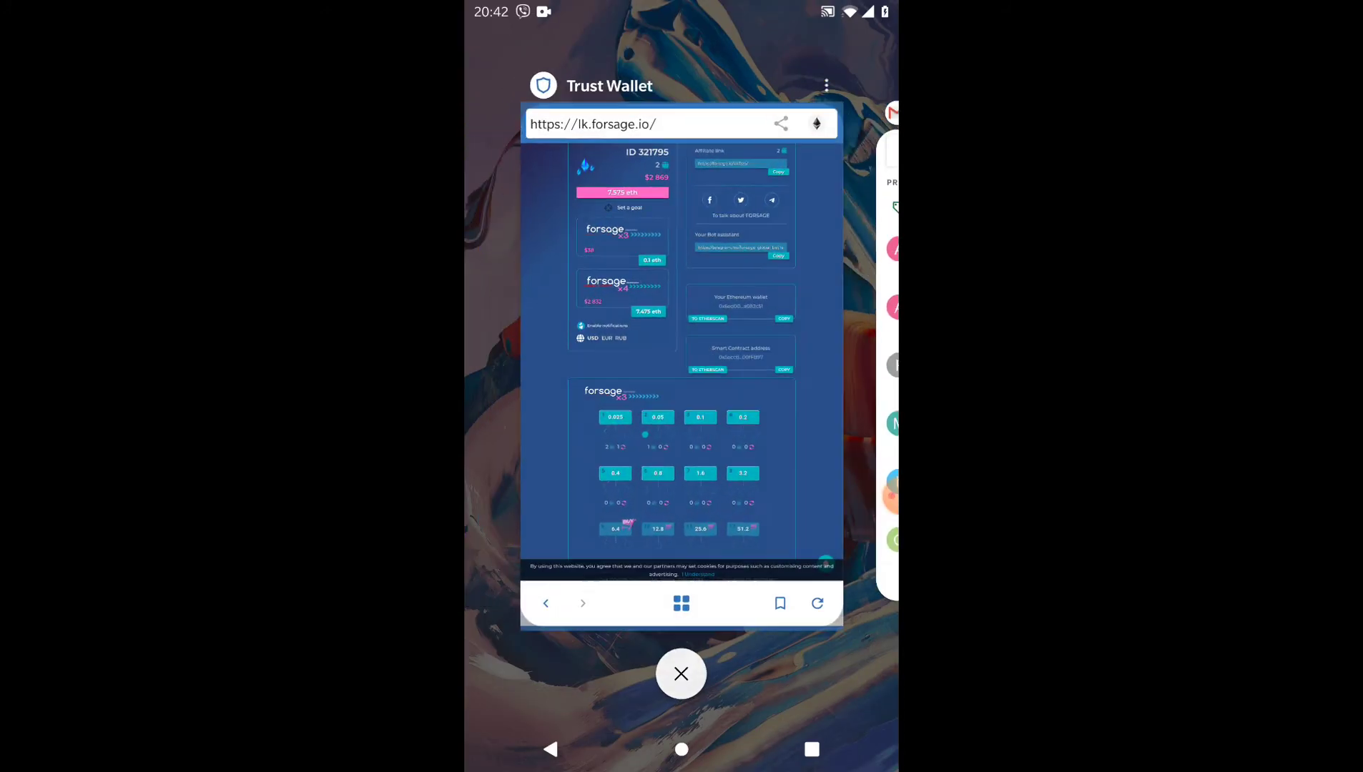
{"action": "left_click", "coordinate": [681, 674]}
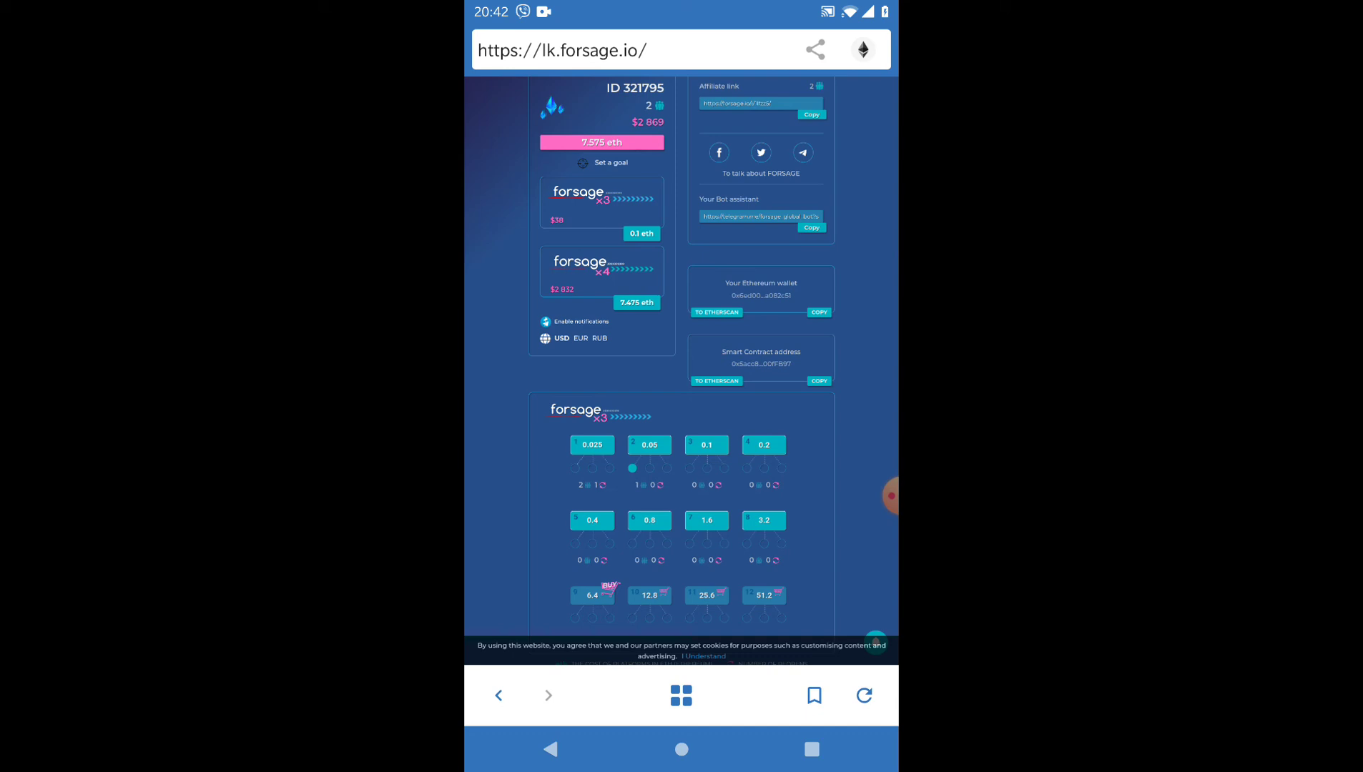
{"action": "scroll", "scroll_direction": "down", "scroll_amount": 3}
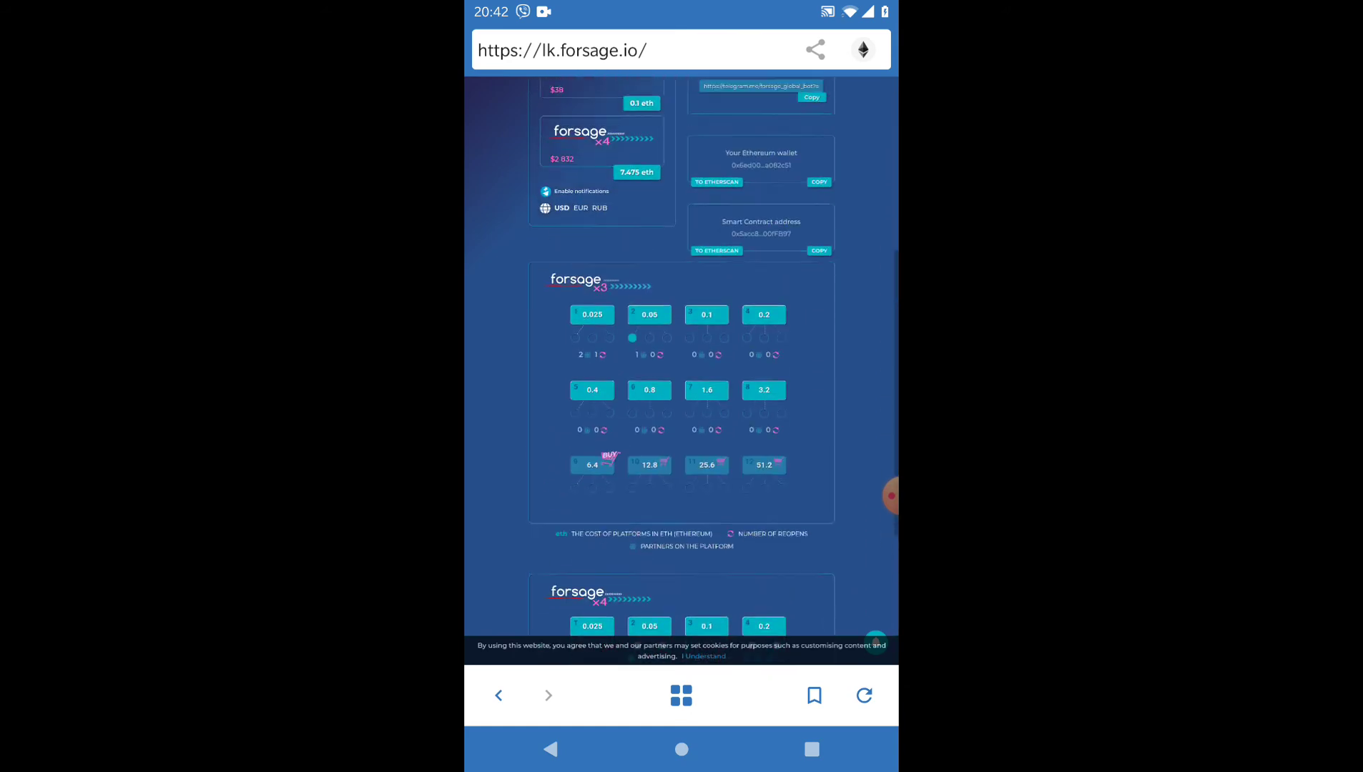
{"action": "scroll", "scroll_direction": "up", "scroll_amount": 3}
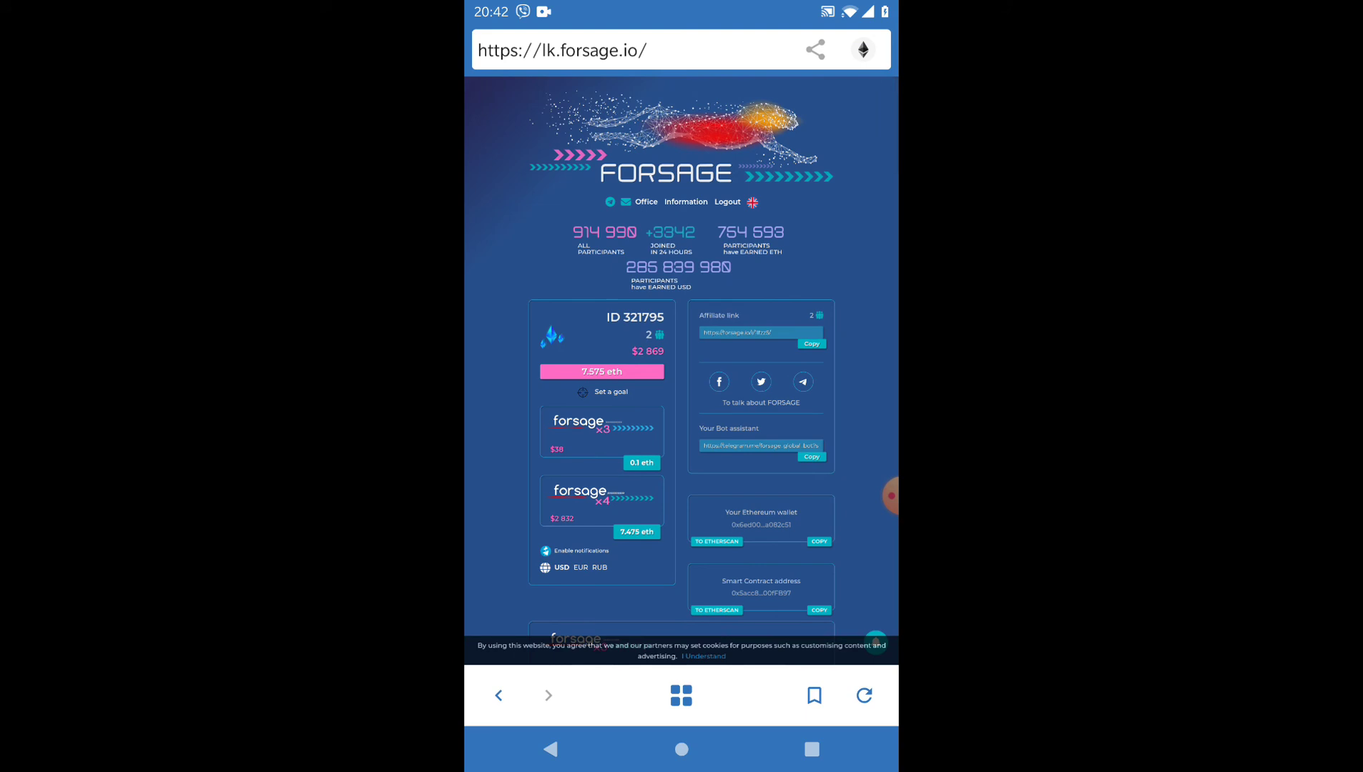